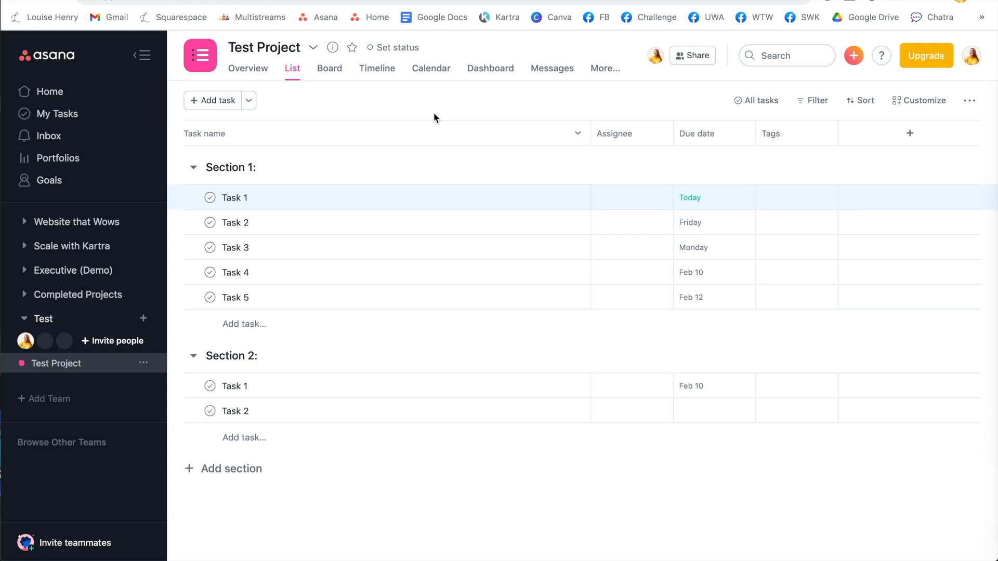
mouse_move(460, 205)
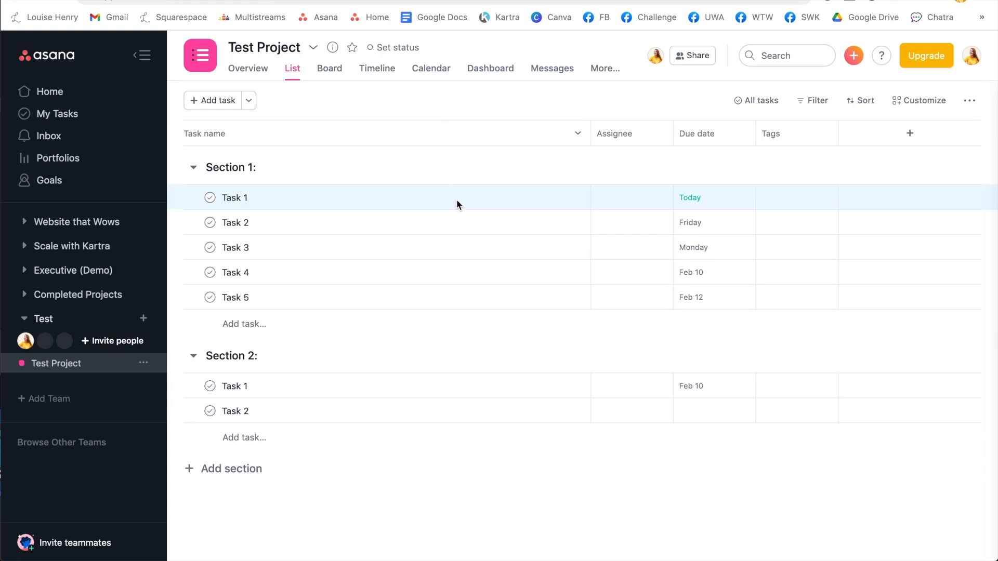
mouse_move(443, 181)
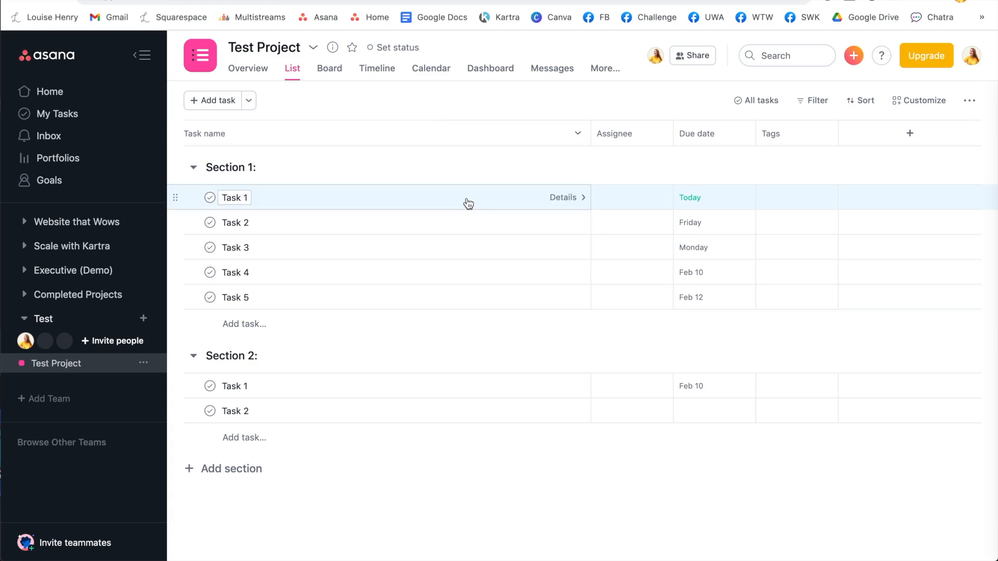
mouse_move(476, 296)
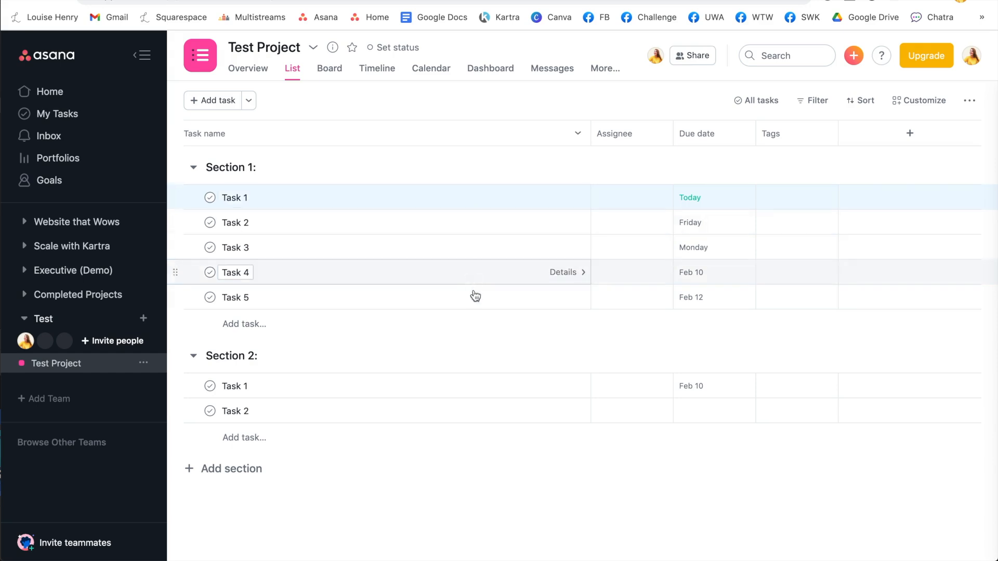
mouse_move(479, 305)
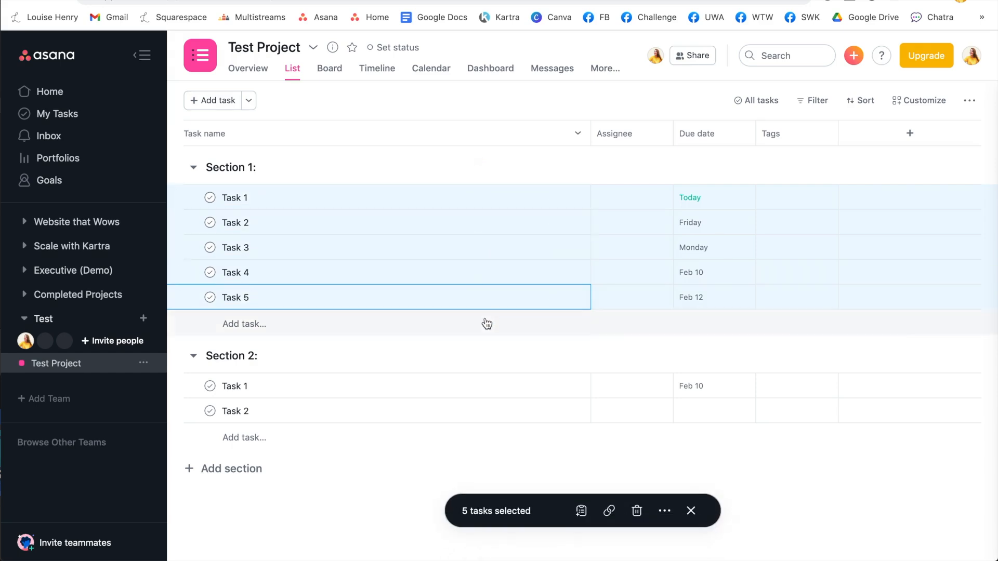
mouse_move(439, 490)
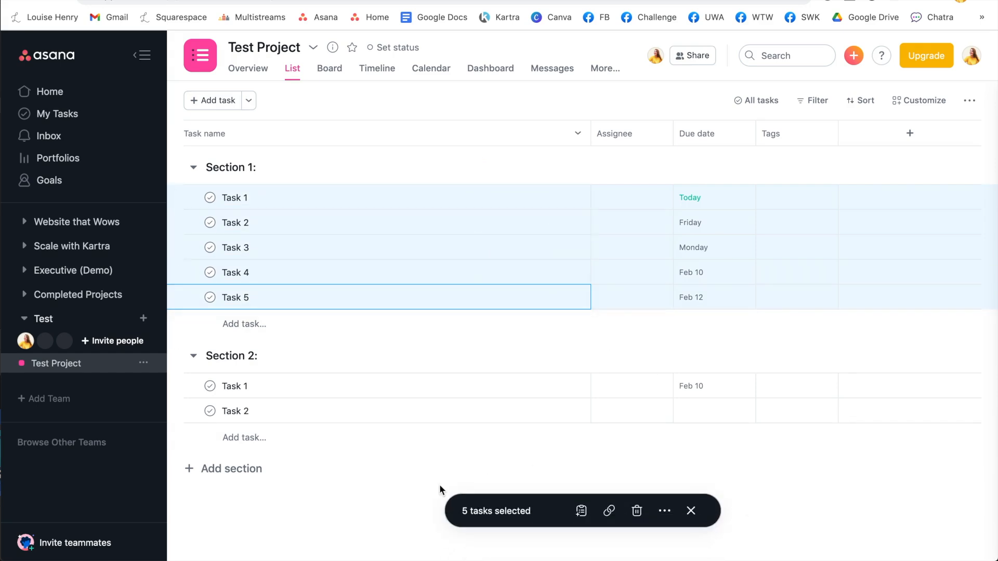
mouse_move(584, 550)
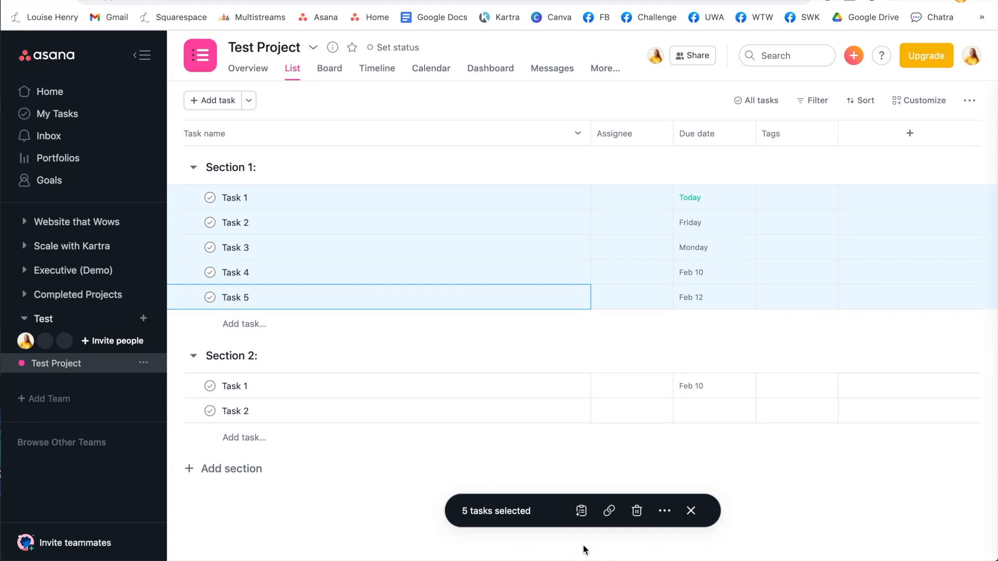
mouse_move(580, 511)
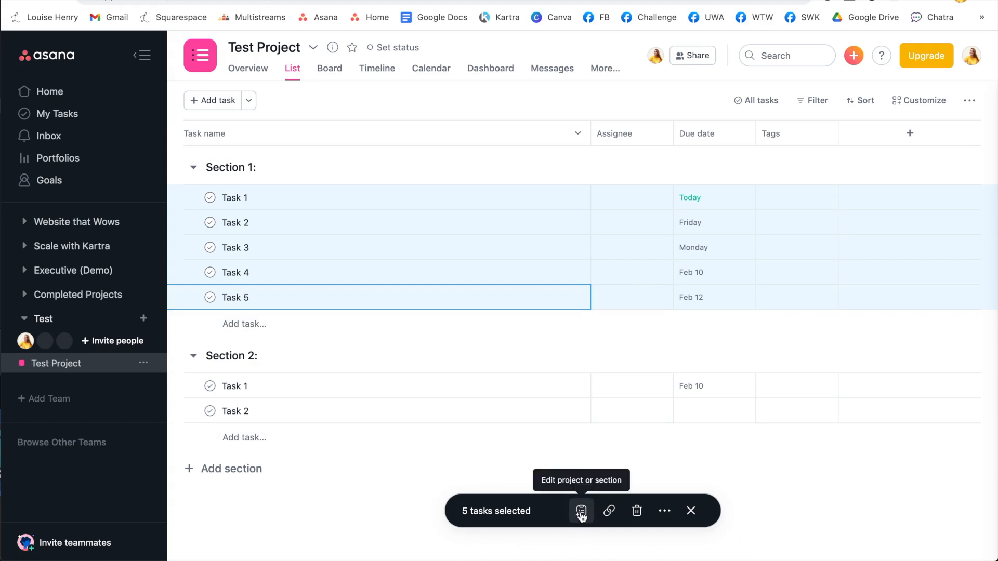
- Add the selected tasks to the Executive Tasks project, placing them in its Templates: section
left_click(580, 511)
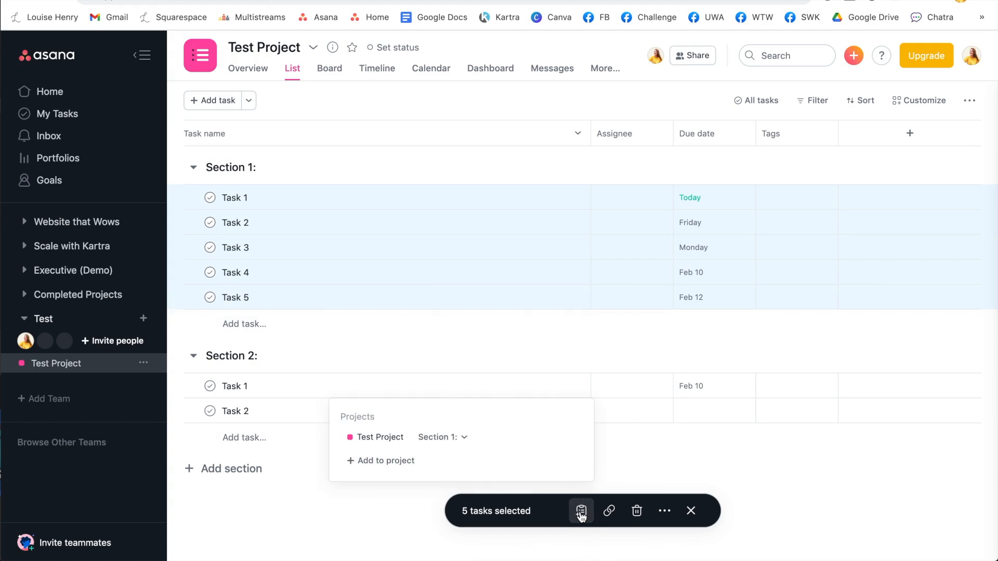
left_click(386, 461)
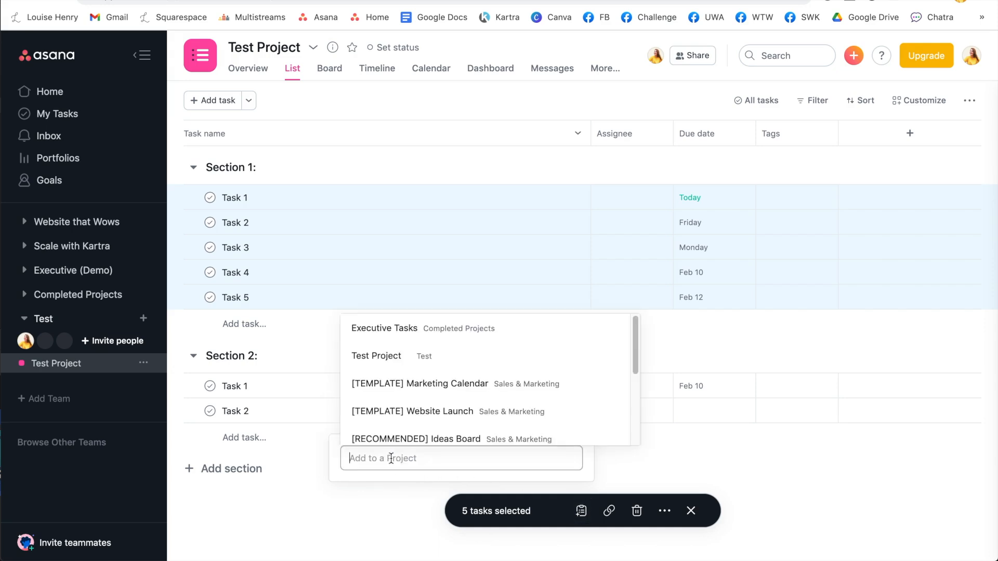
mouse_move(414, 332)
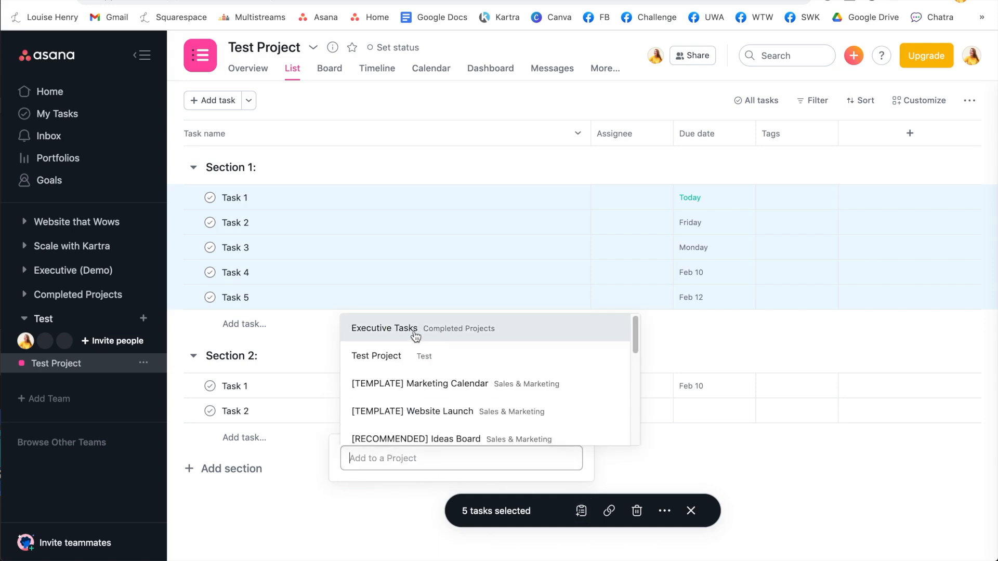
left_click(383, 328)
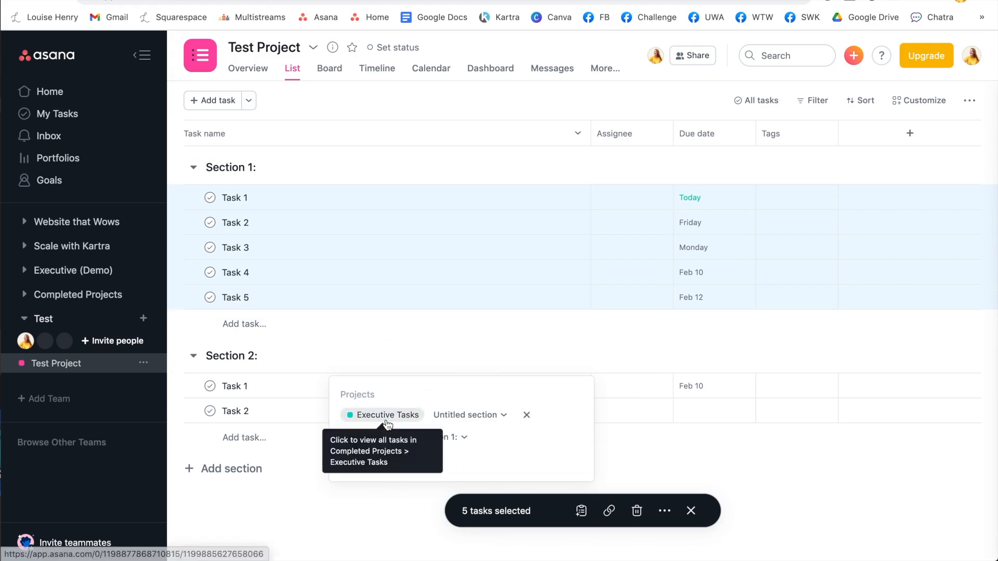
left_click(469, 415)
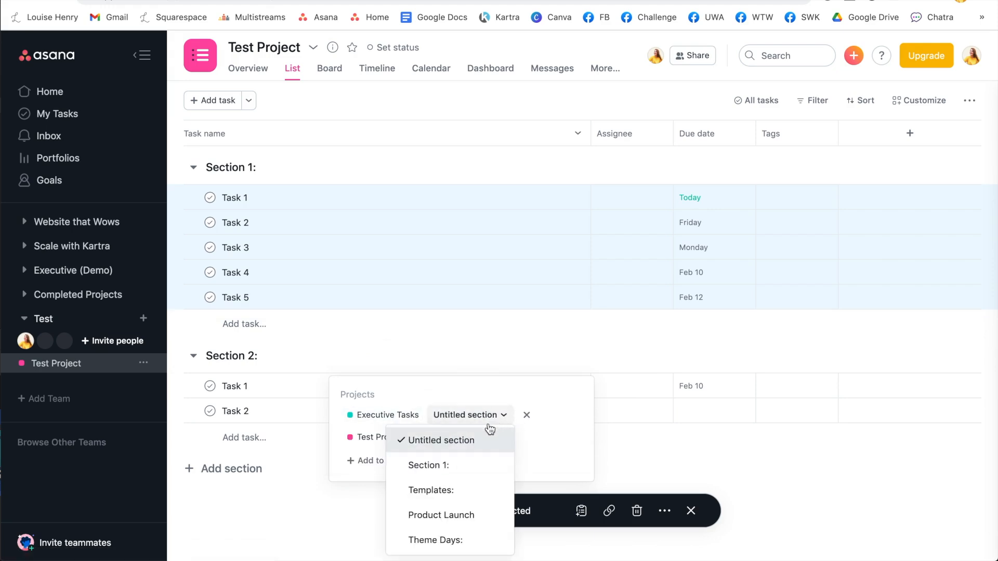
mouse_move(468, 490)
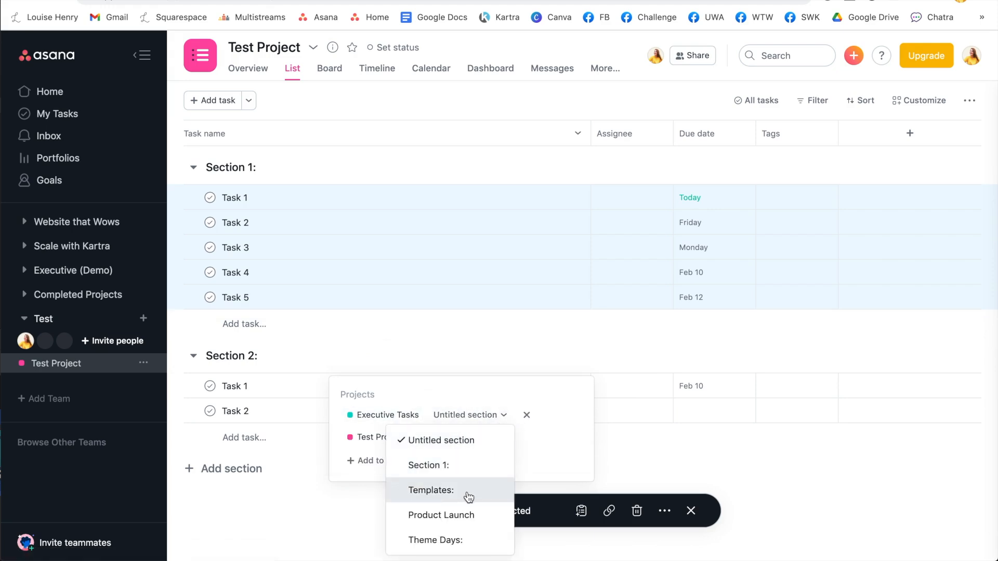
left_click(431, 490)
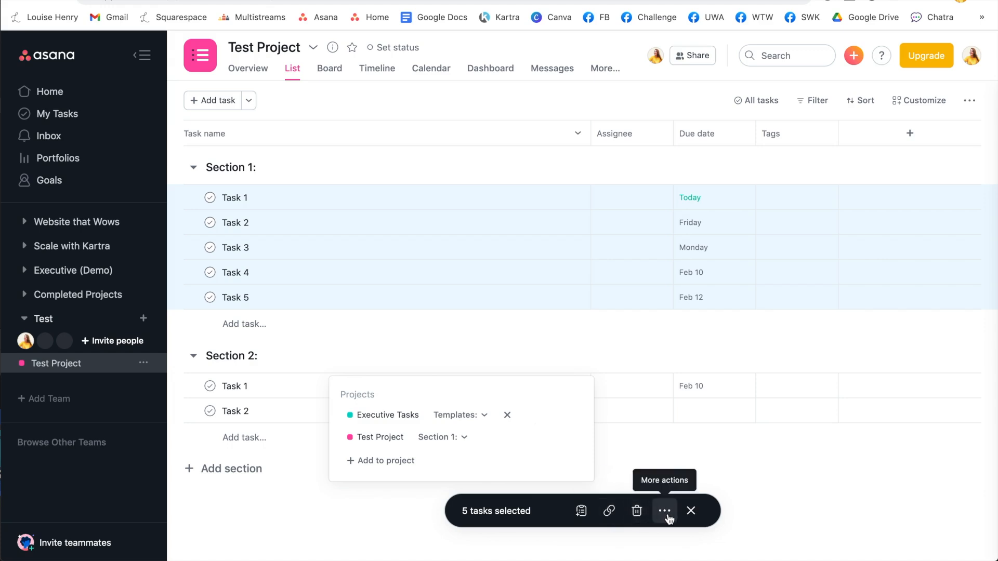
left_click(664, 511)
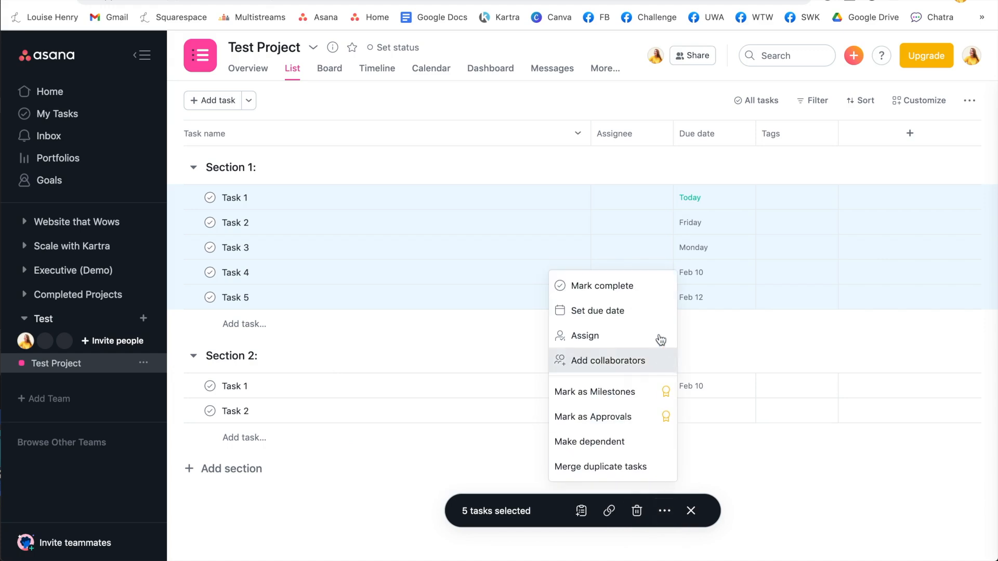
mouse_move(703, 348)
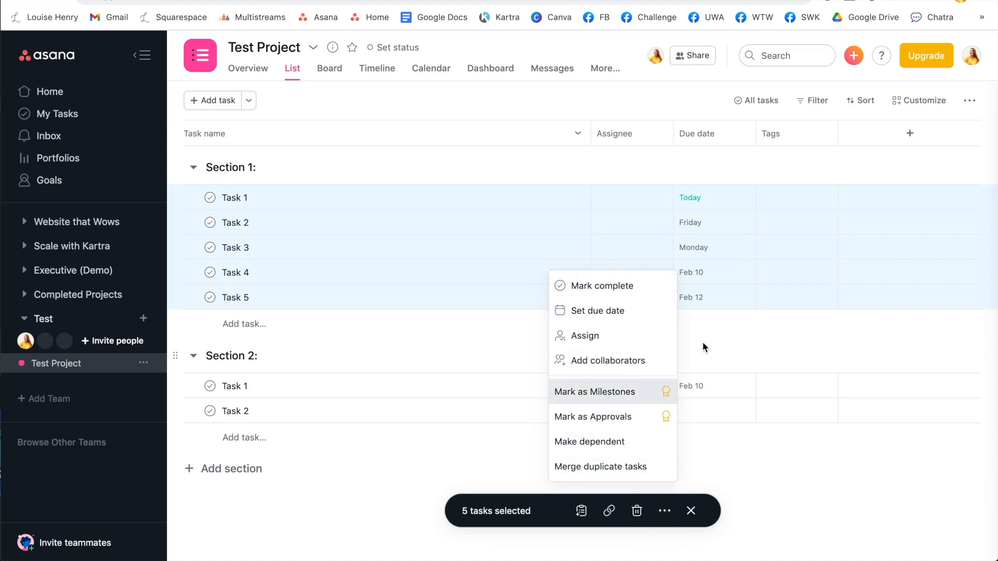
left_click(731, 358)
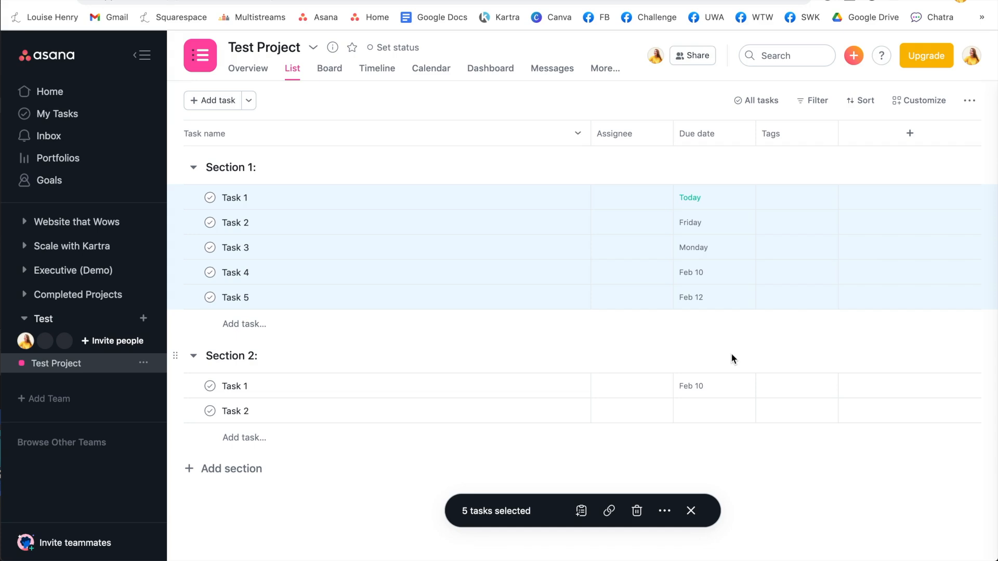
mouse_move(872, 341)
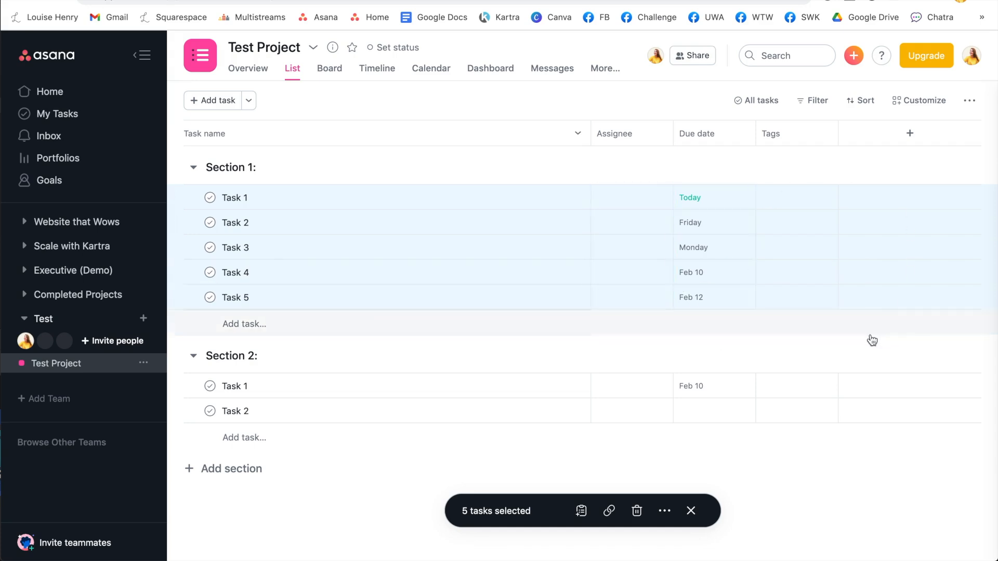
mouse_move(708, 329)
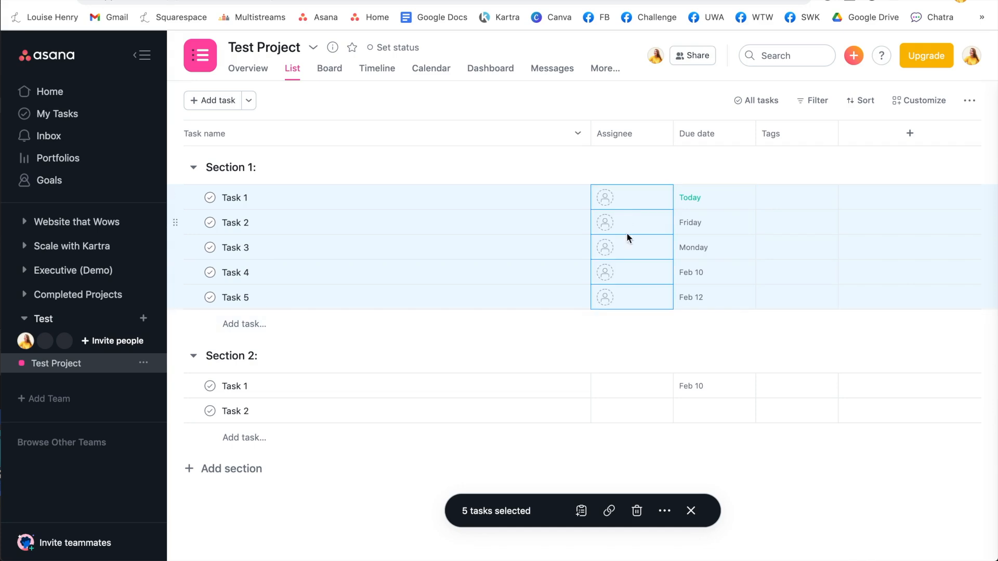
mouse_move(632, 197)
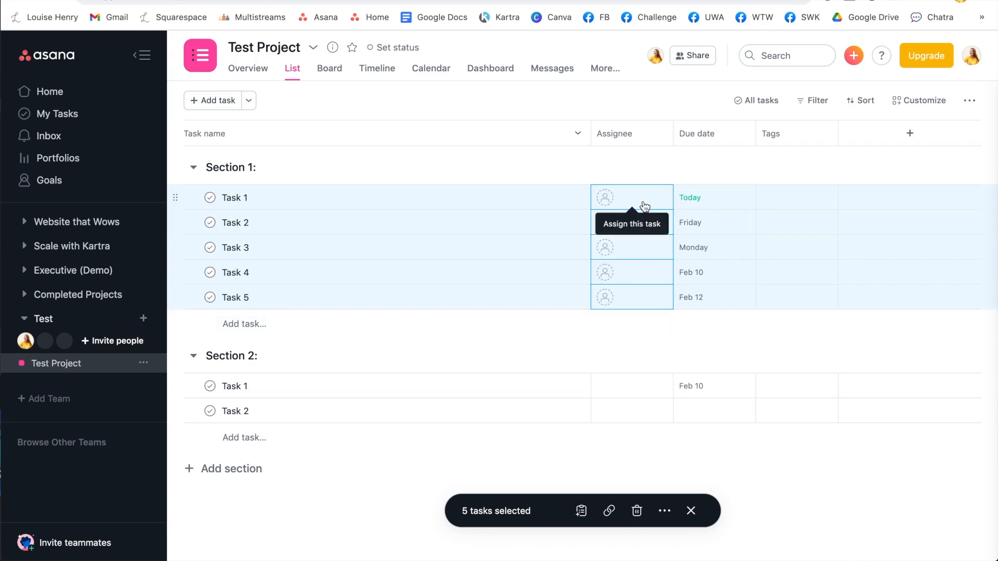
- Assign the five selected tasks to the teammate, then search 'im' and apply the IMPORTANT tag
left_click(630, 198)
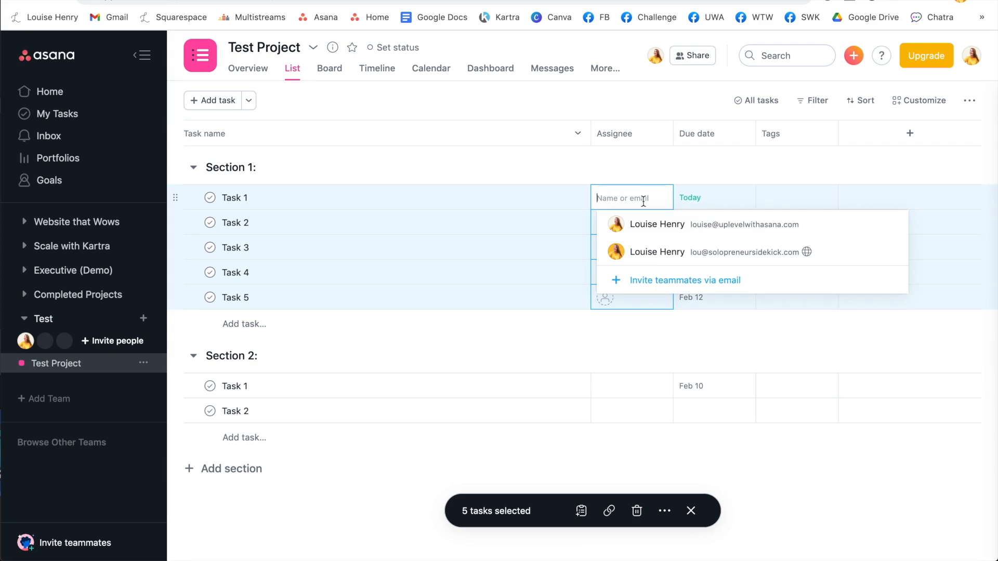
left_click(656, 224)
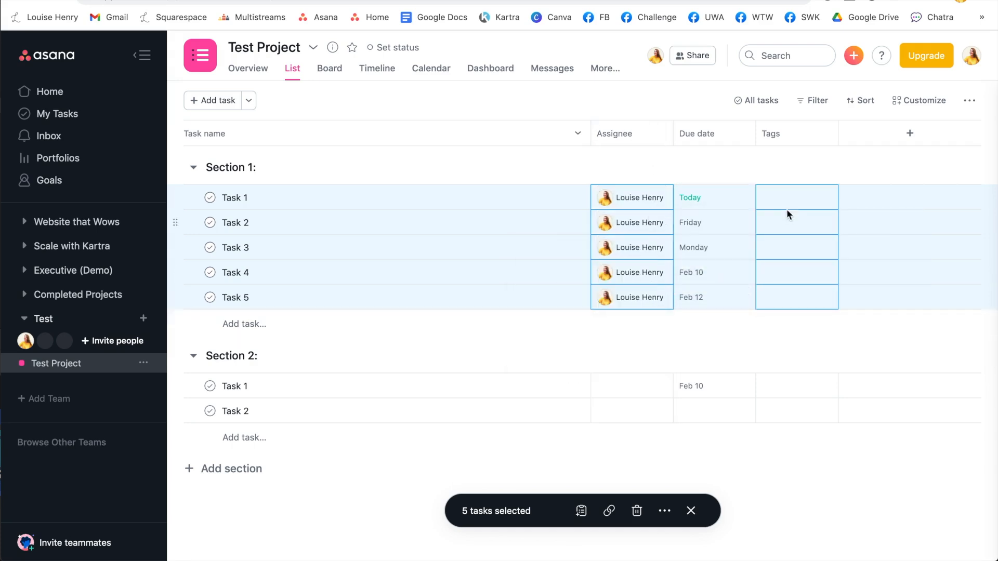
type("im")
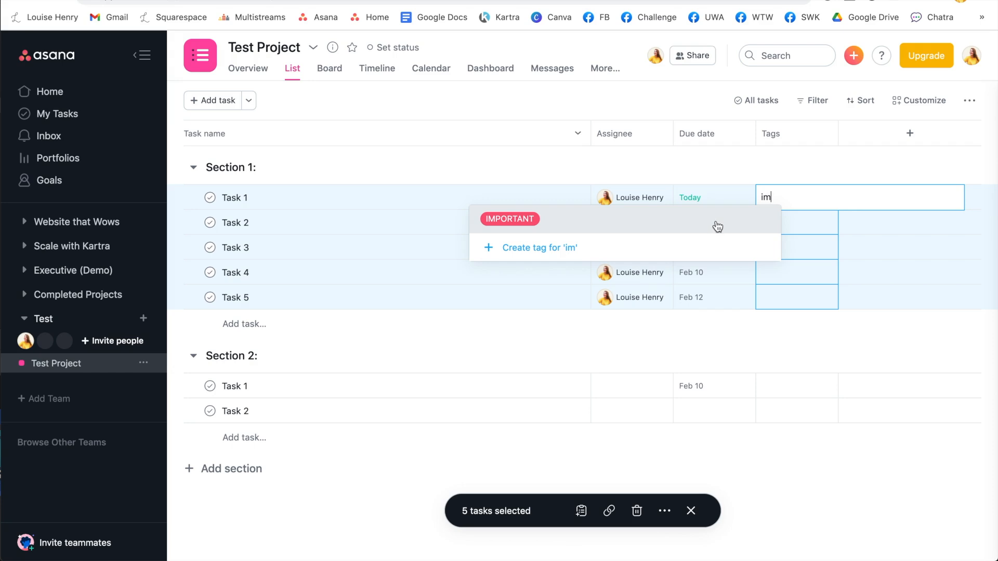
mouse_move(569, 224)
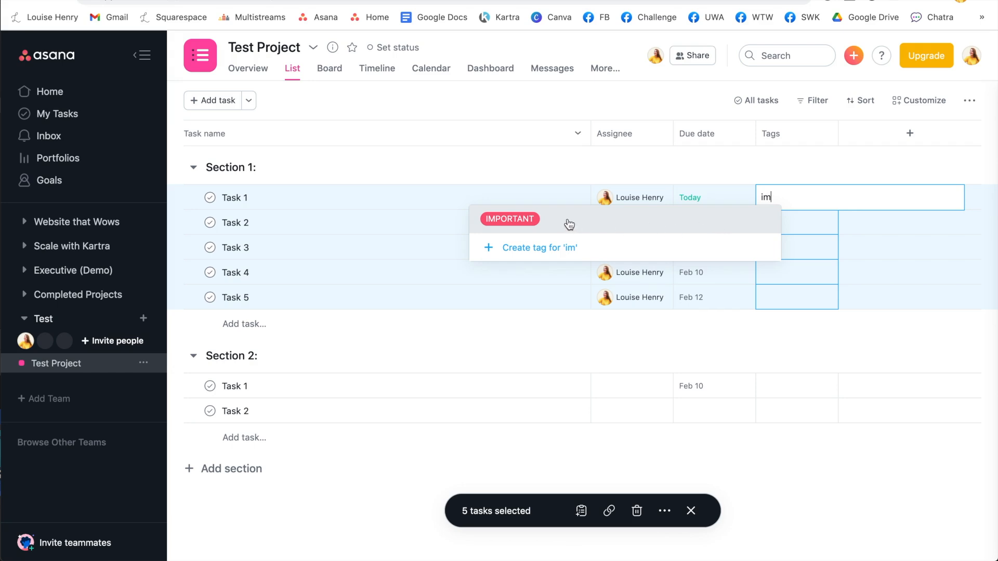
left_click(509, 219)
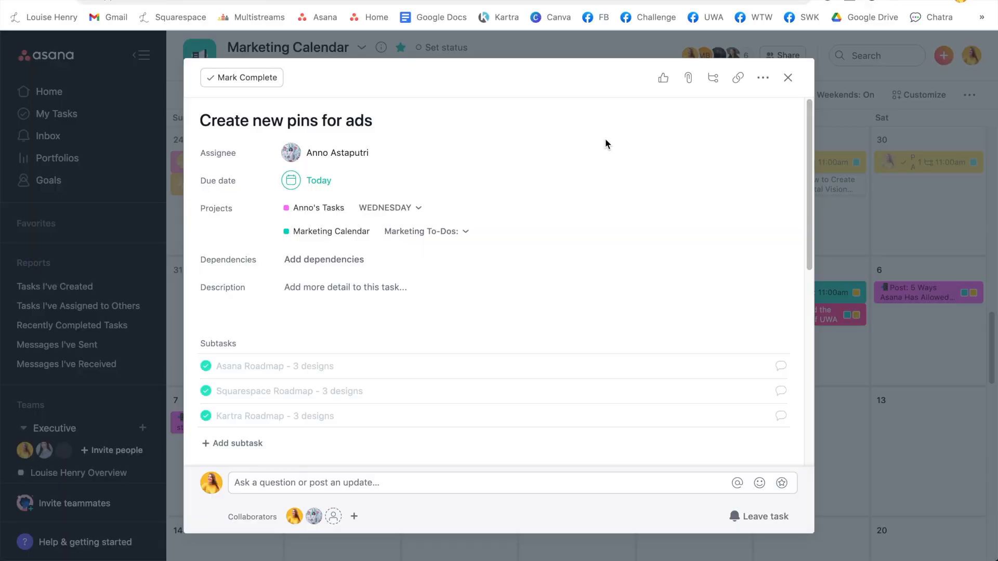
mouse_move(675, 224)
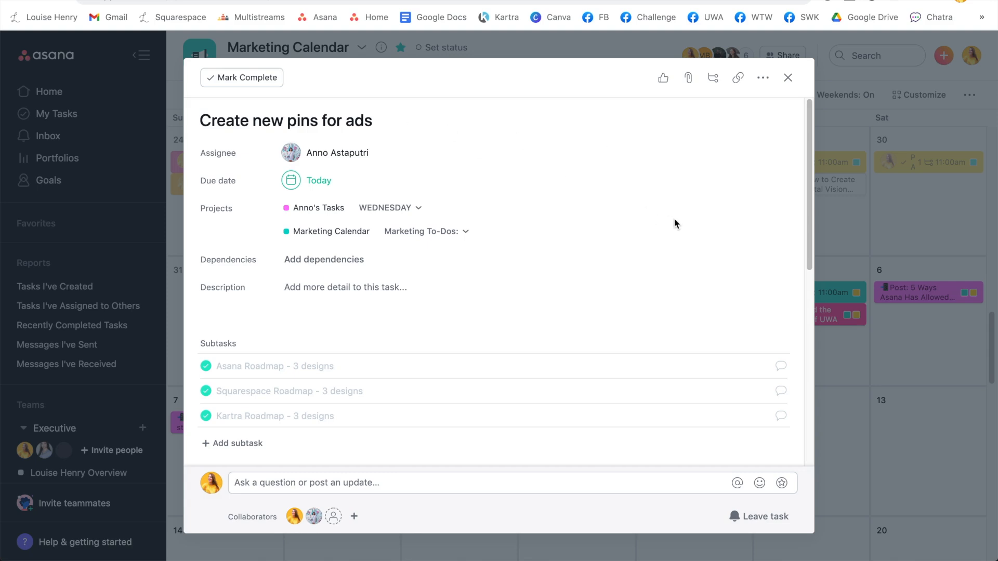
scroll("down", 3)
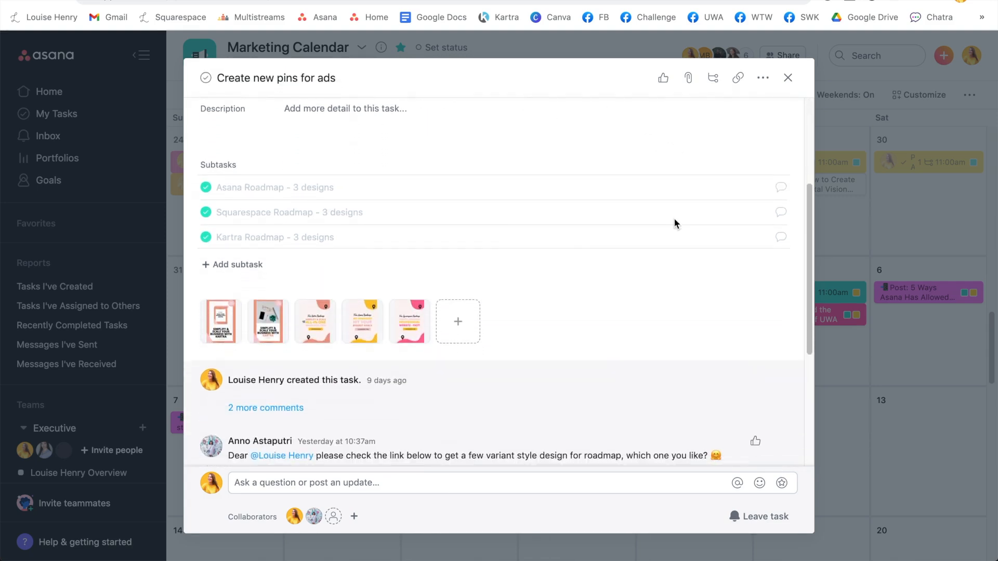
mouse_move(538, 217)
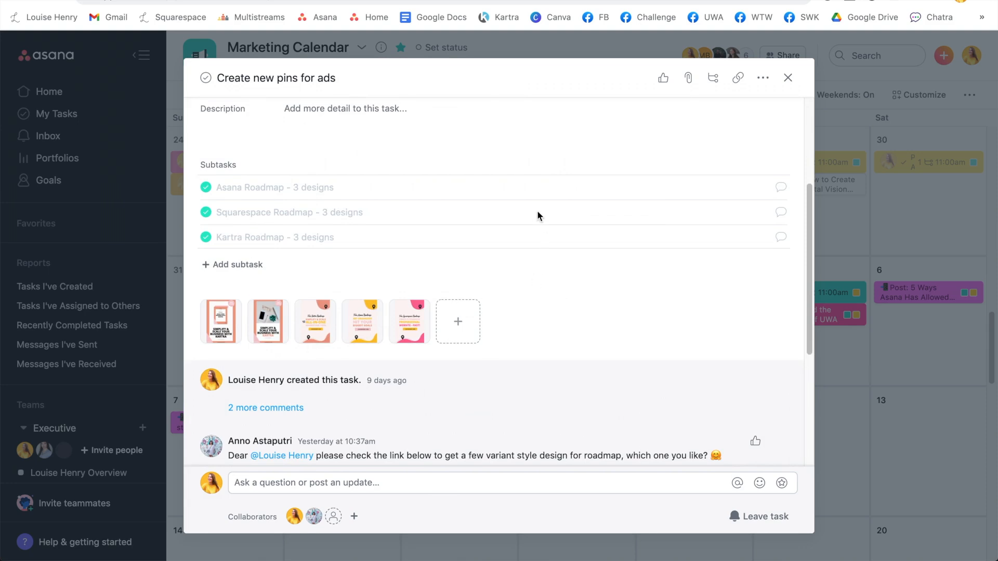
mouse_move(754, 346)
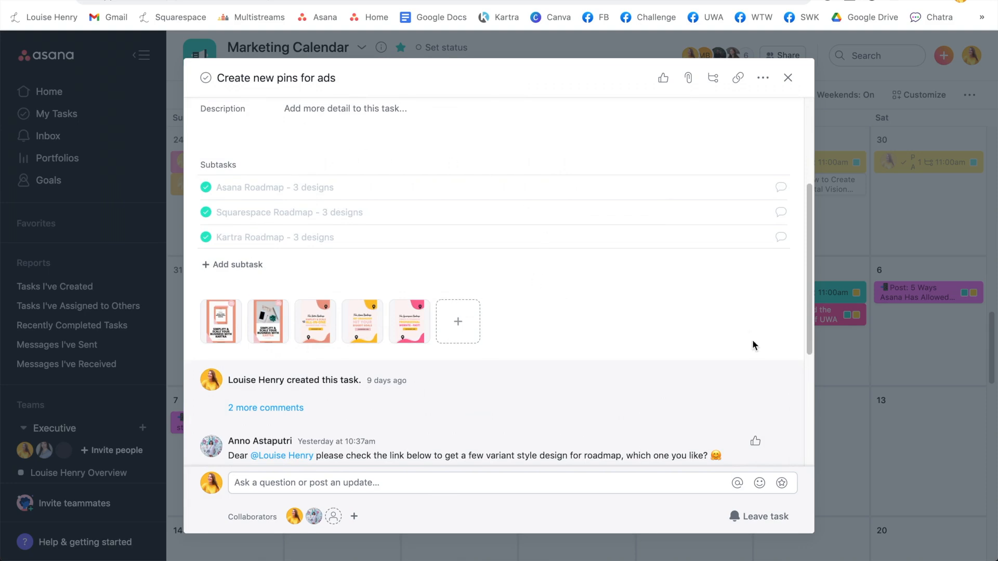
scroll("down", 3)
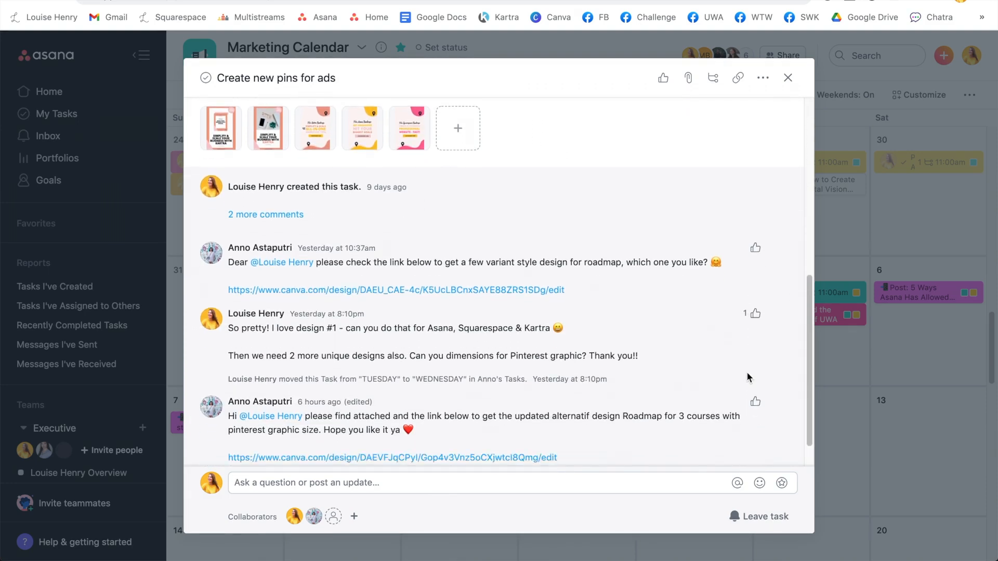
scroll("down", 3)
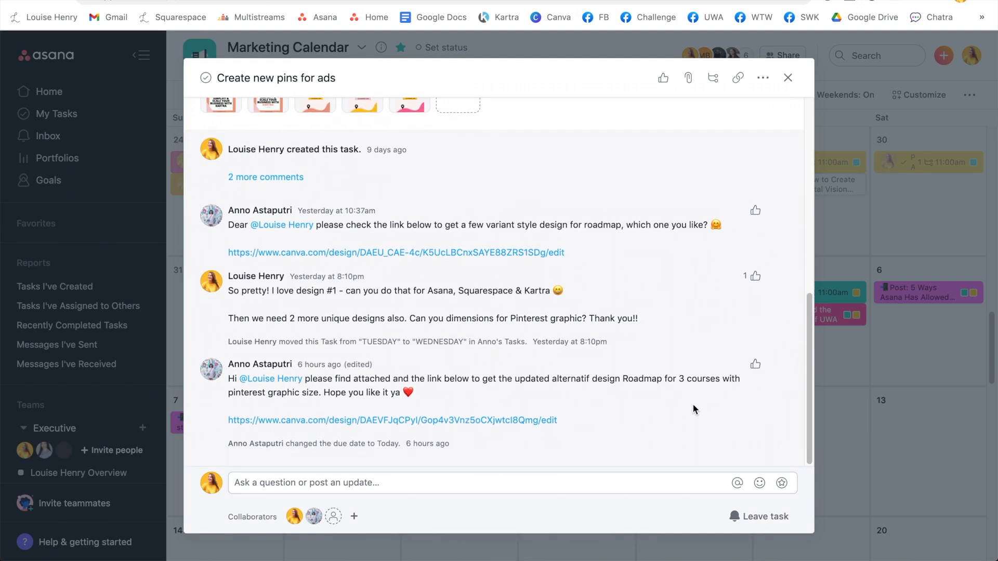
mouse_move(682, 399)
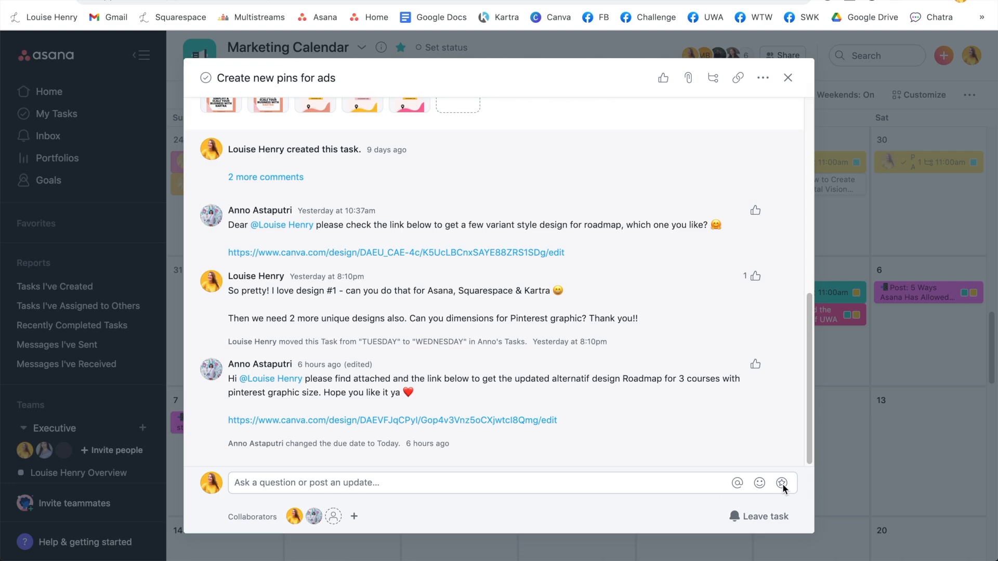
- Post the purple horned creature appreciation sticker, then show Marketing Calendar in List view
left_click(783, 482)
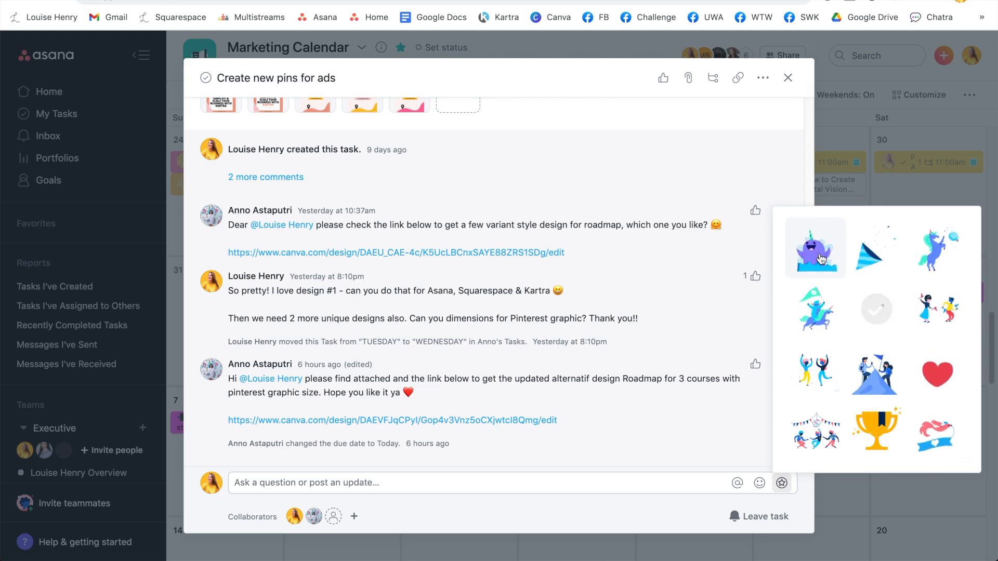
left_click(815, 247)
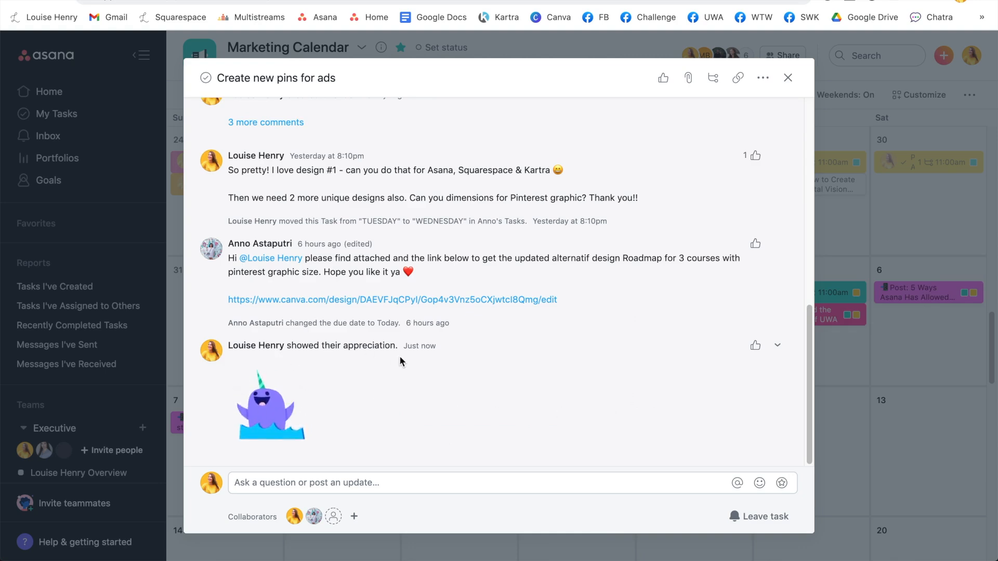
left_click(782, 482)
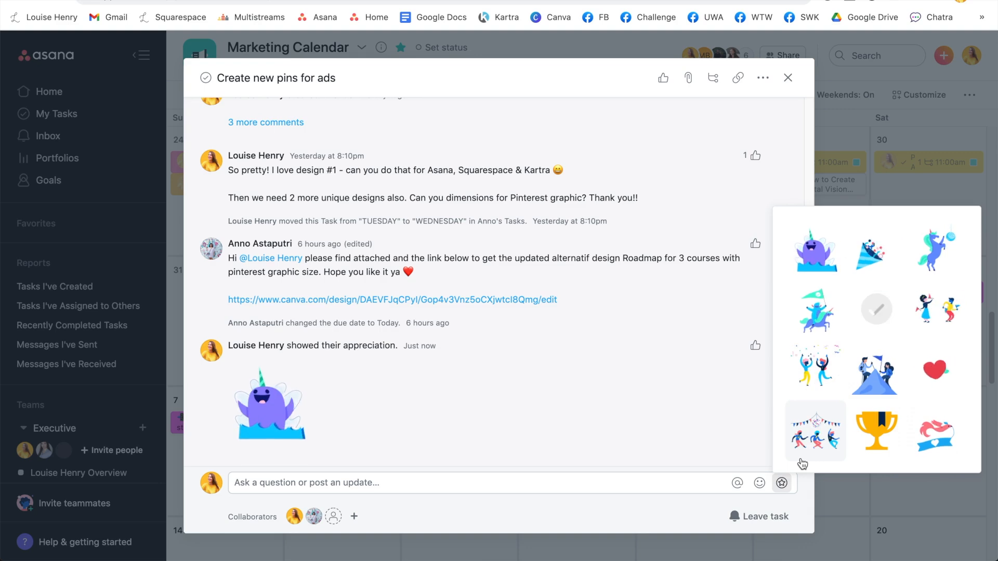
mouse_move(875, 309)
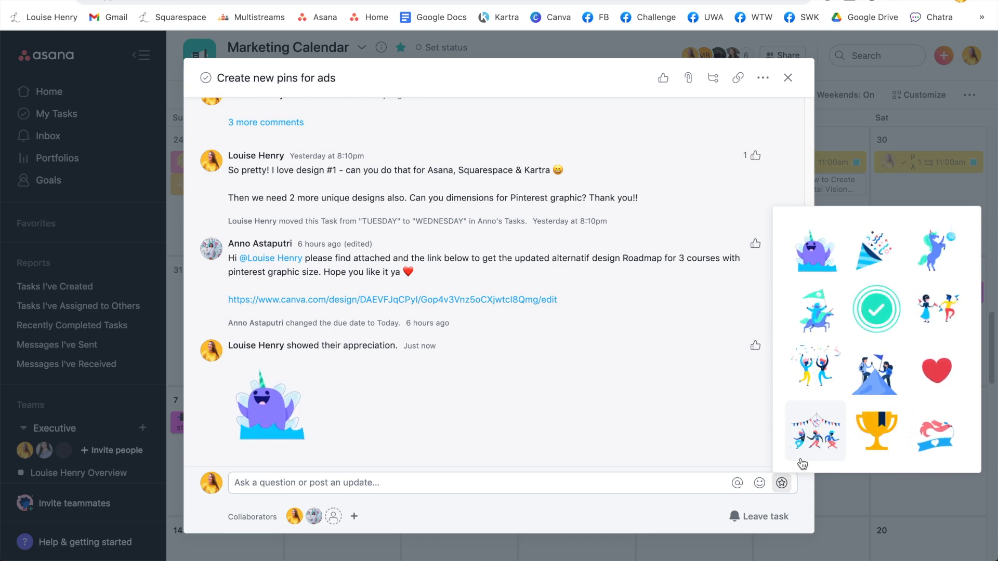
left_click(787, 78)
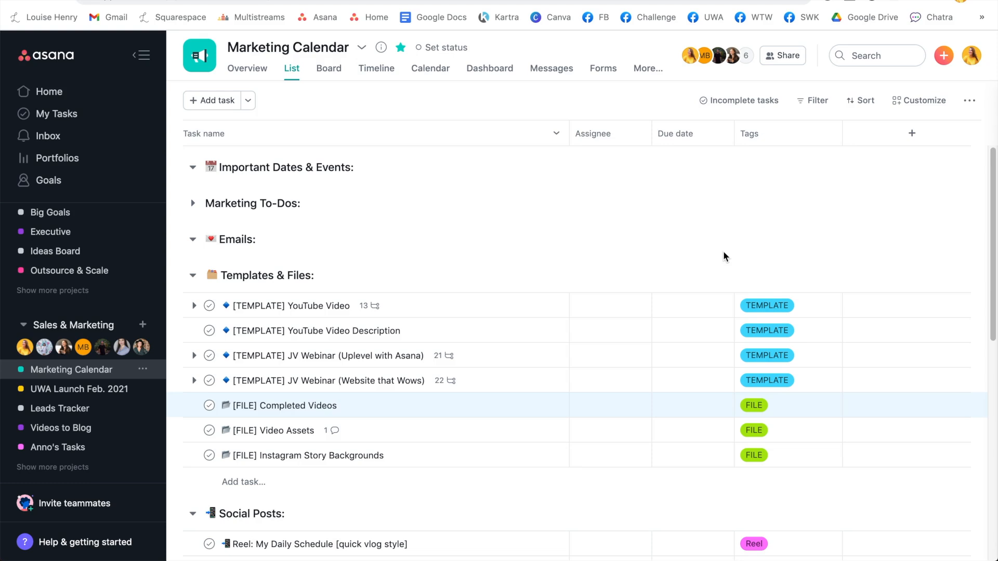
mouse_move(613, 358)
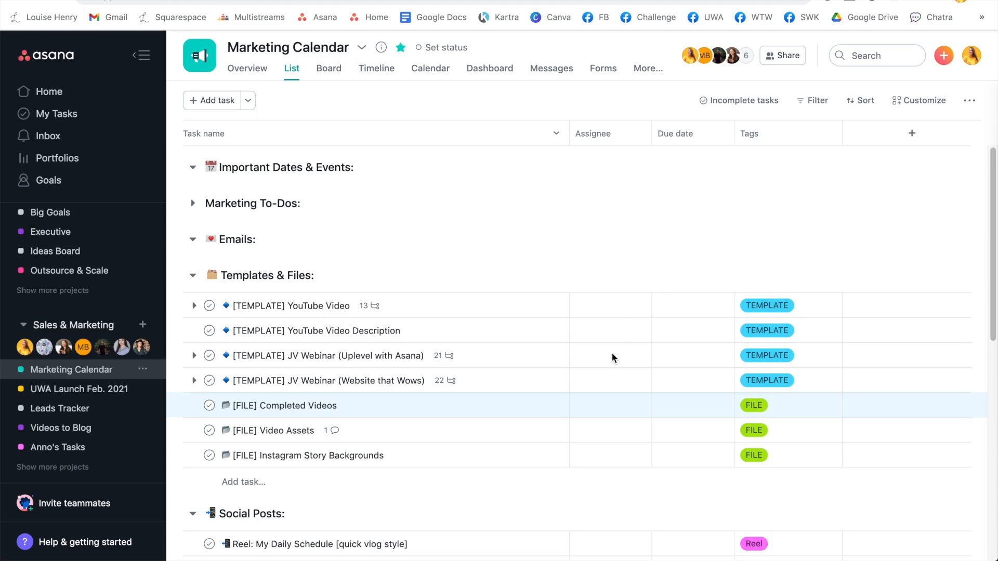
mouse_move(249, 284)
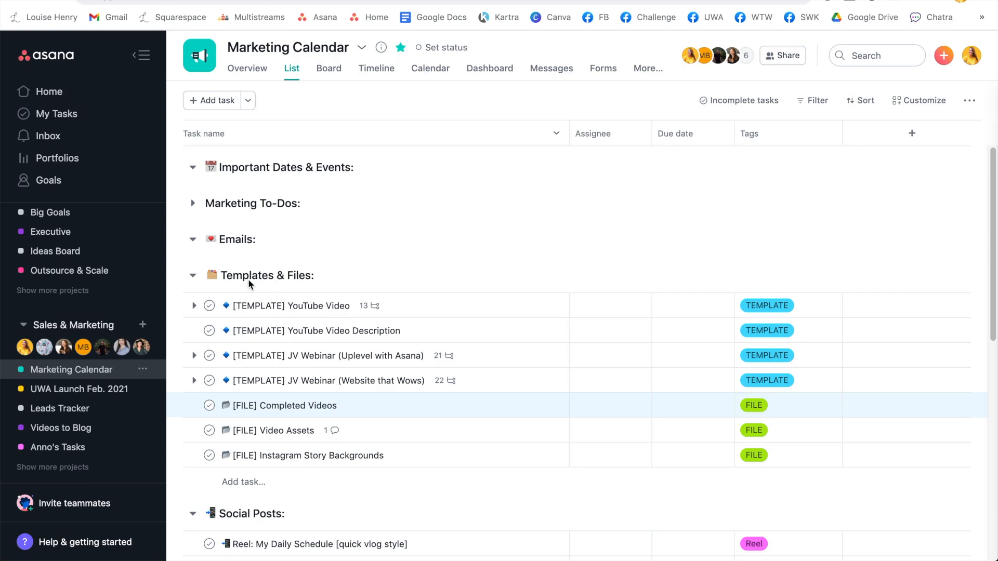
mouse_move(320, 342)
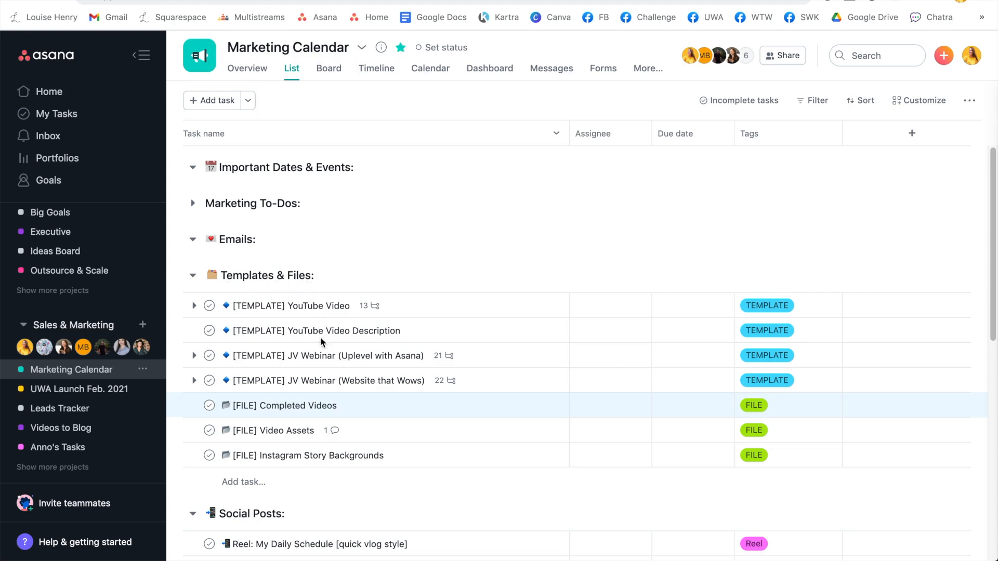
mouse_move(348, 368)
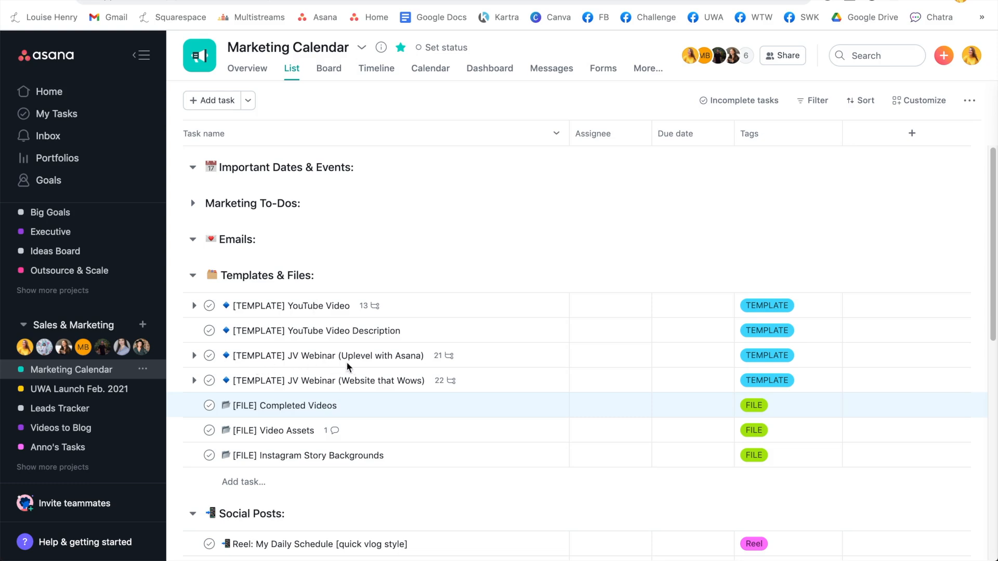
mouse_move(453, 373)
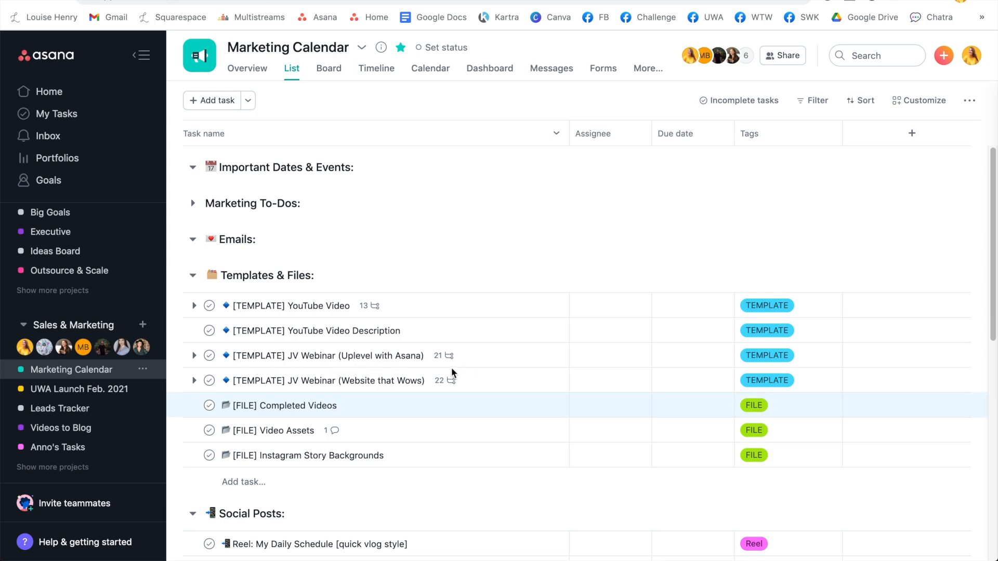
mouse_move(513, 361)
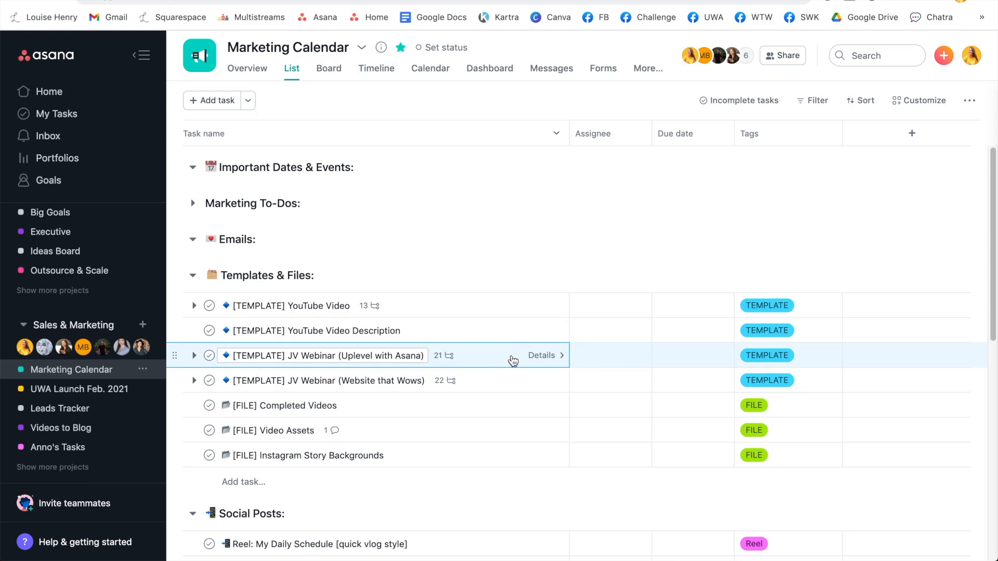
- Open the details of the [TEMPLATE] JV Webinar (Uplevel with Asana) task
left_click(542, 355)
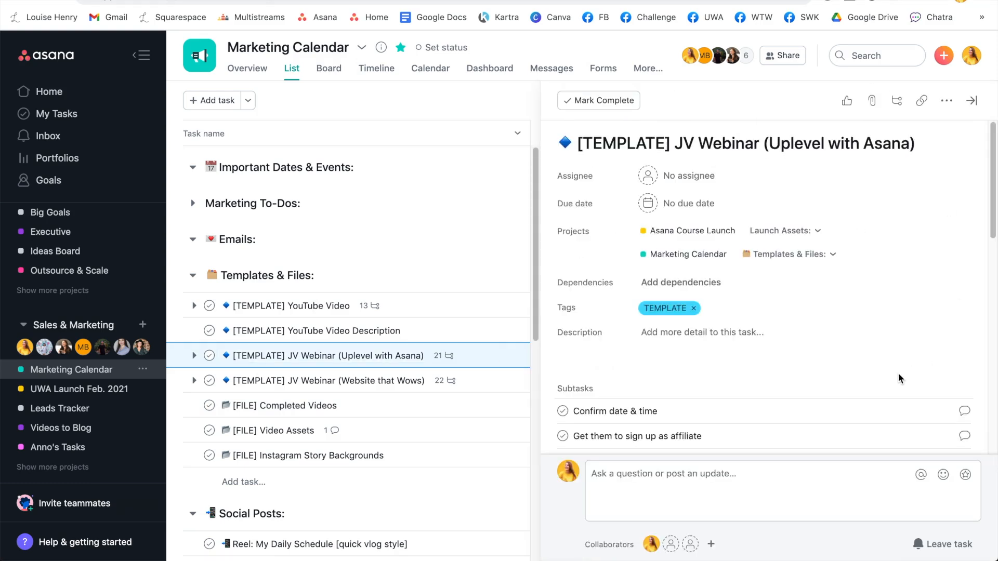
- Scroll the sidebar and reveal the remaining Sales & Marketing projects
scroll("down", 3)
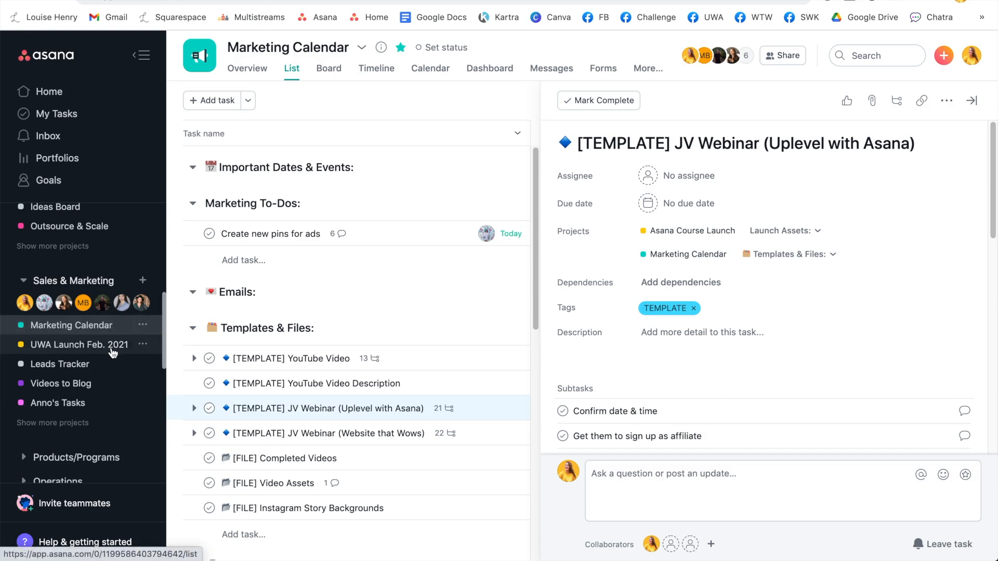
mouse_move(79, 344)
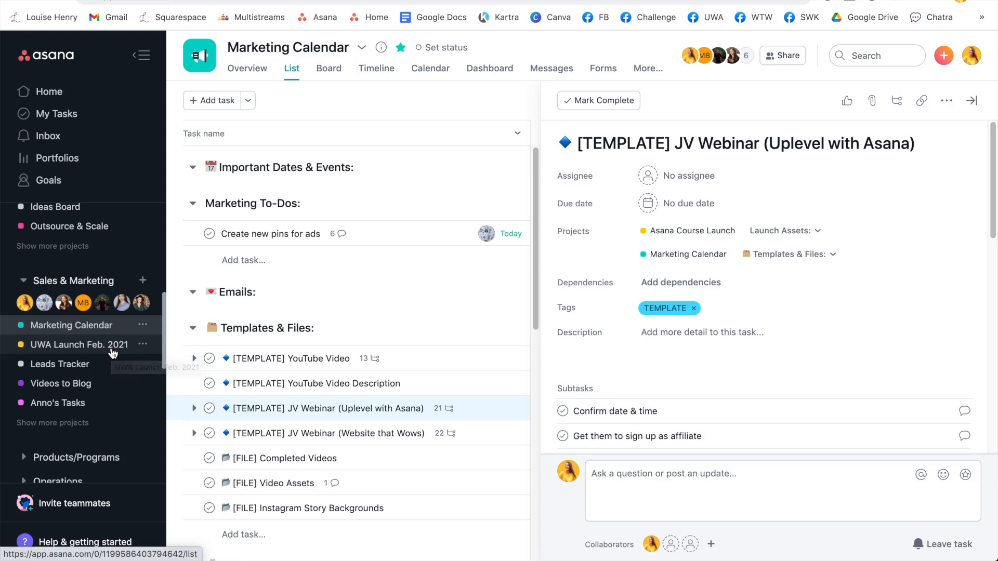
left_click(54, 422)
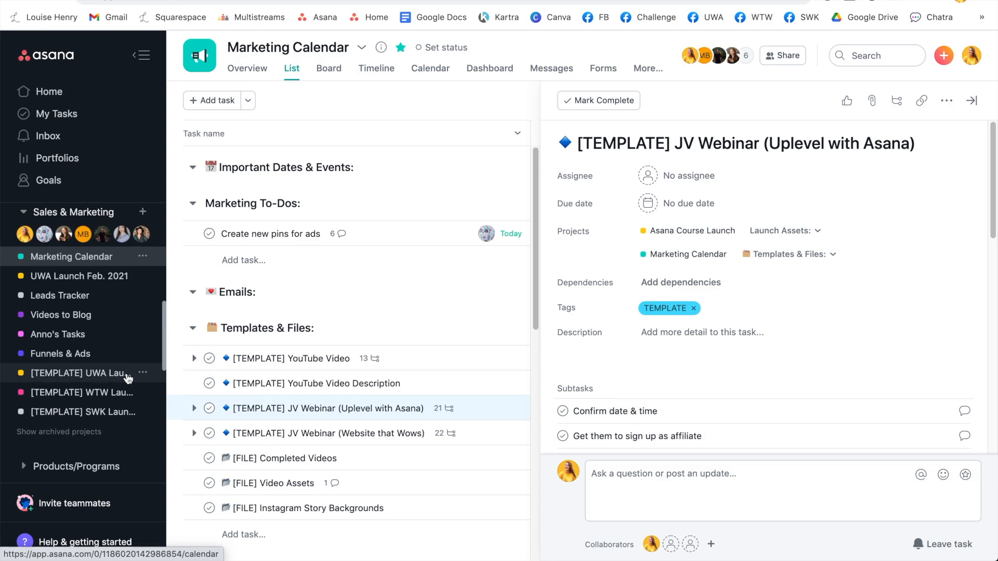
mouse_move(115, 425)
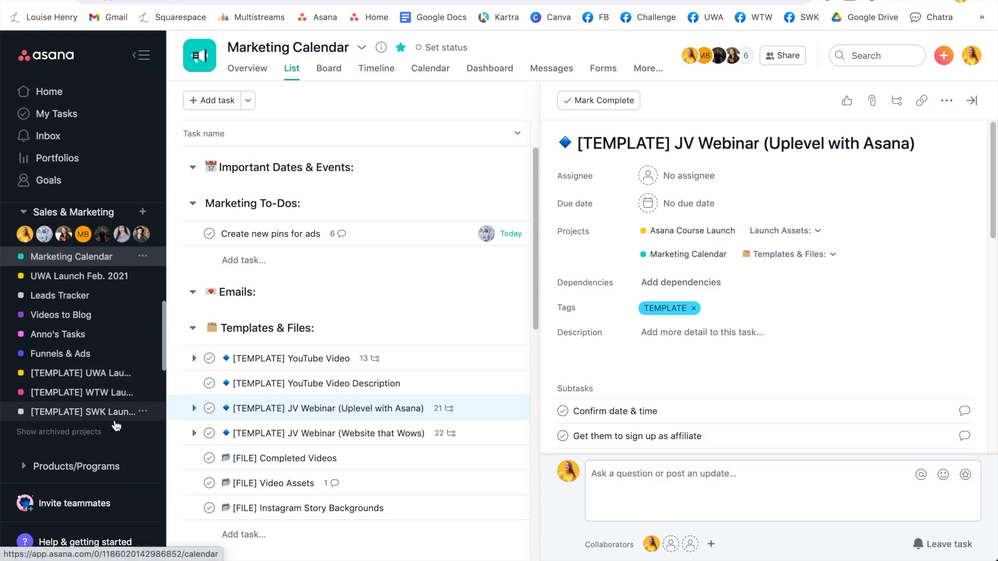
mouse_move(76, 373)
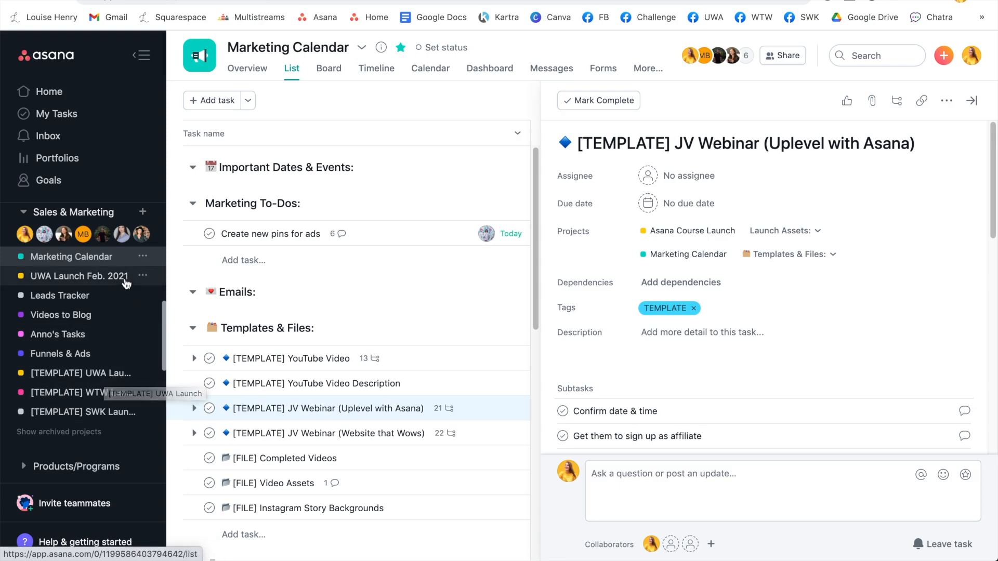
- Browse the UWA Launch Feb. 2021 calendar, then the [TEMPLATE] UWA Launch calendar
left_click(79, 275)
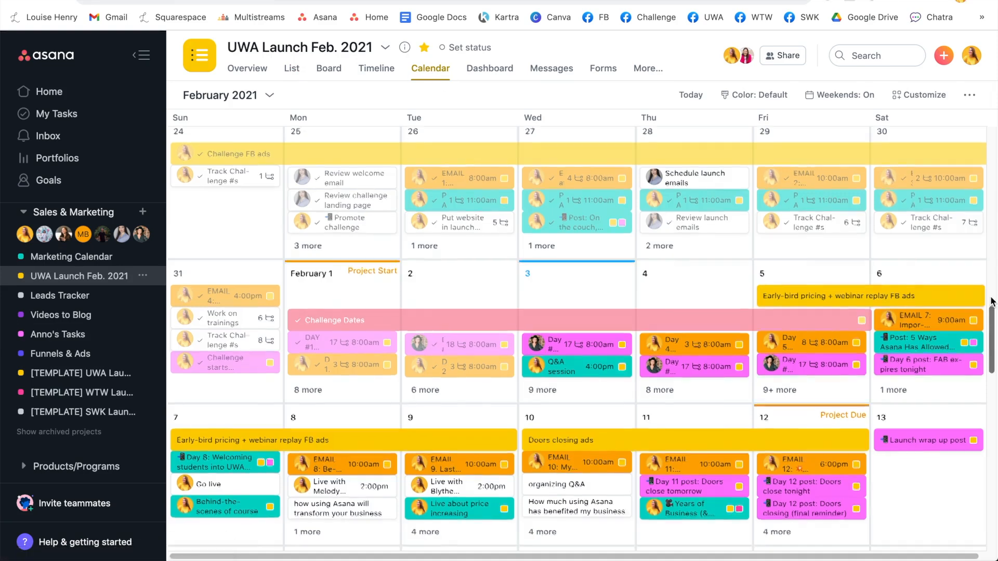
scroll("down", 3)
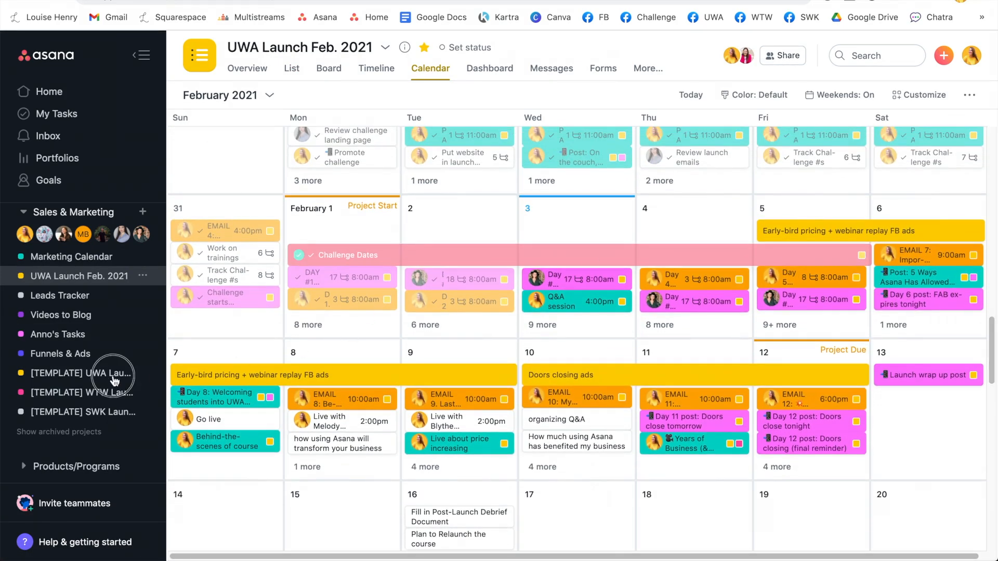
left_click(82, 373)
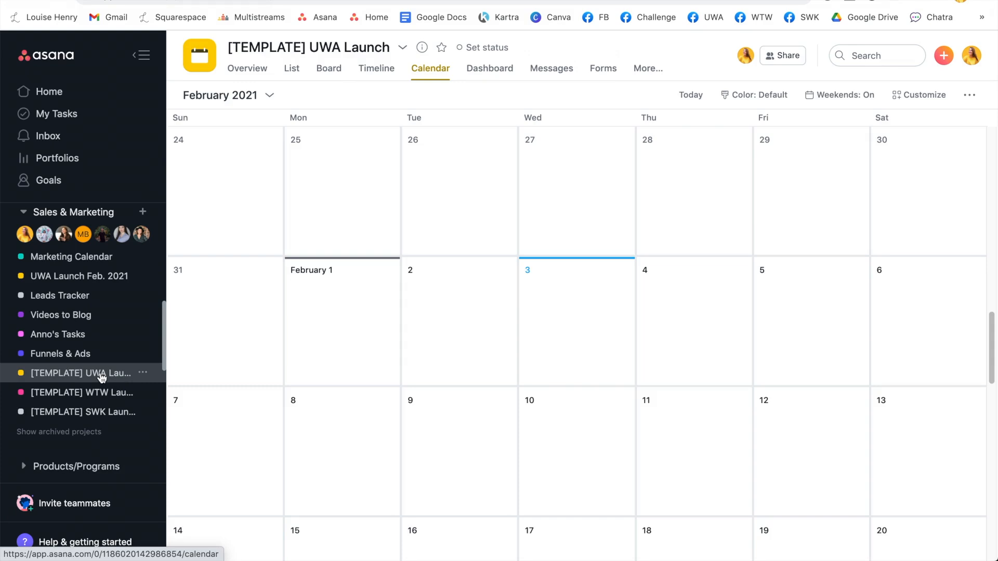
left_click(108, 17)
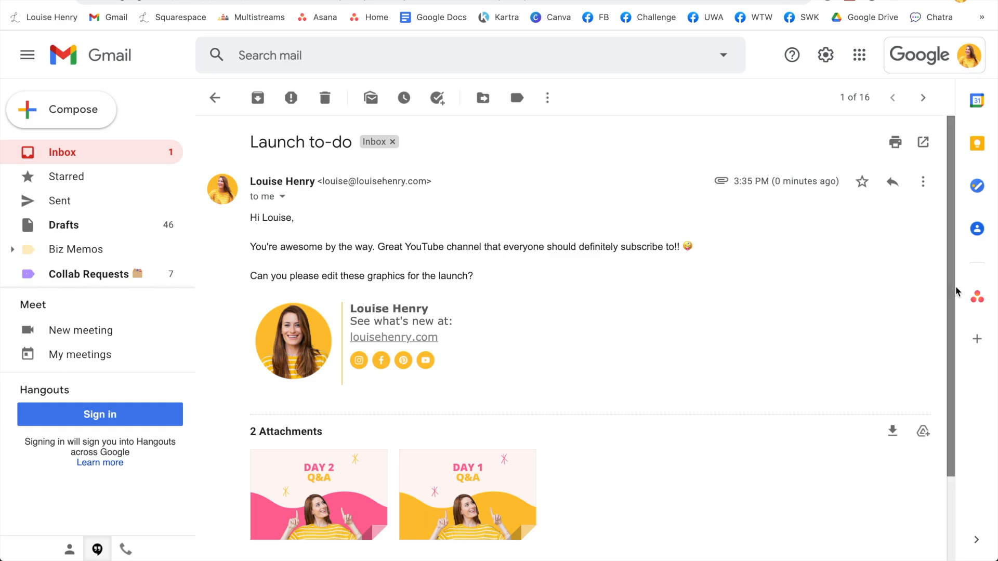
mouse_move(977, 297)
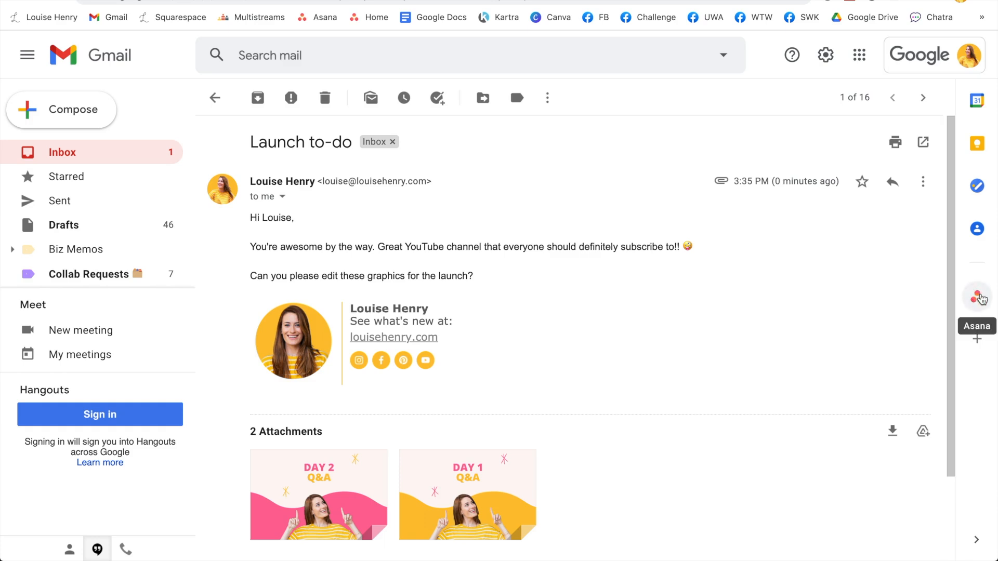
- Open the Asana add-on panel beside the Launch to-do email
left_click(976, 297)
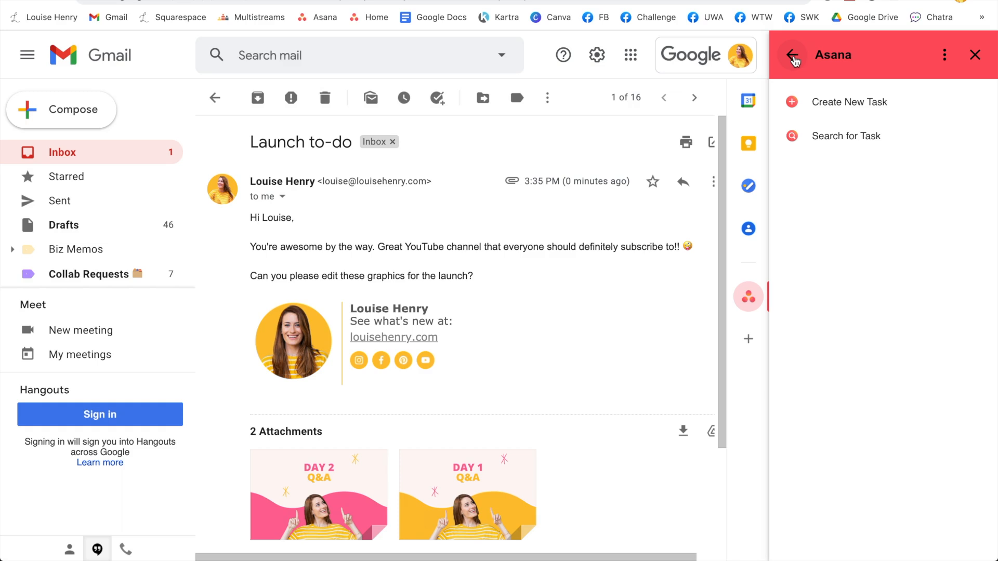
mouse_move(851, 102)
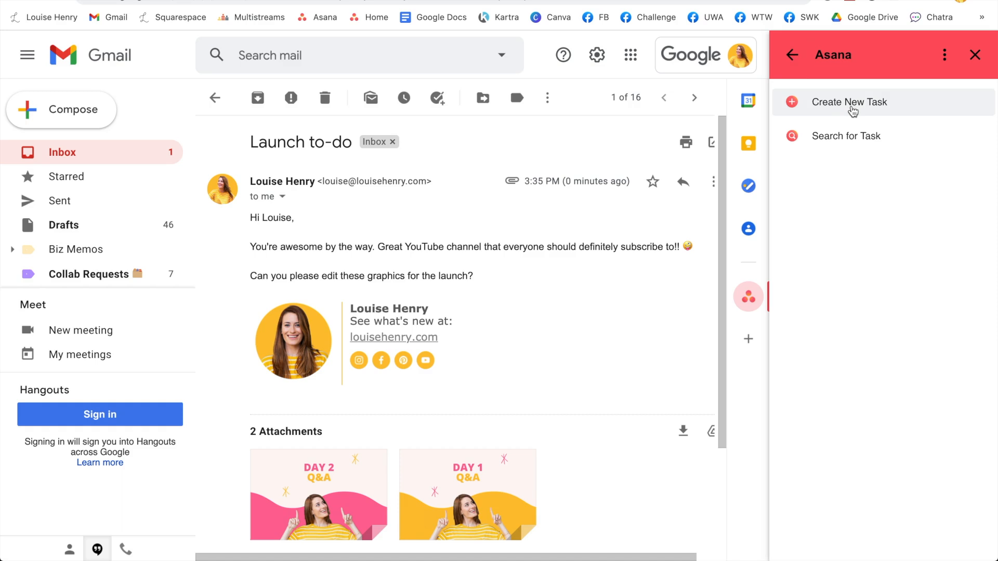
- Draft a new task due Feb 4, described 'Add more details here', in the Executive project
left_click(850, 101)
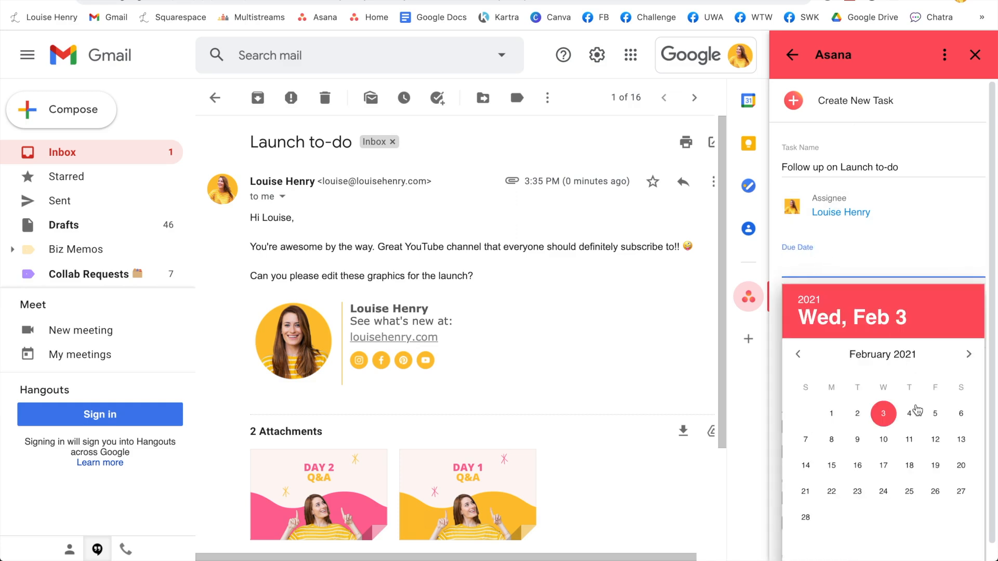
left_click(909, 413)
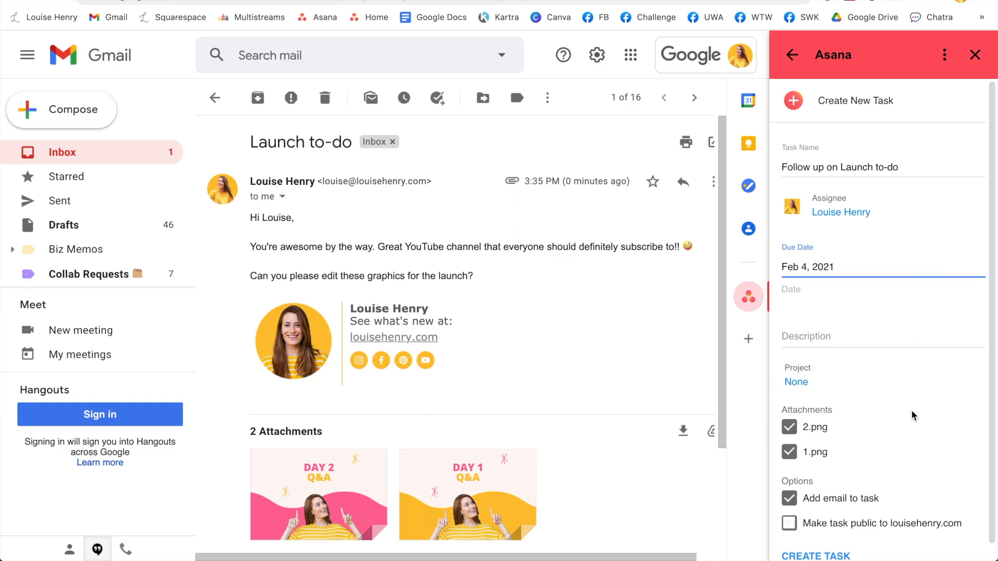
left_click(882, 325)
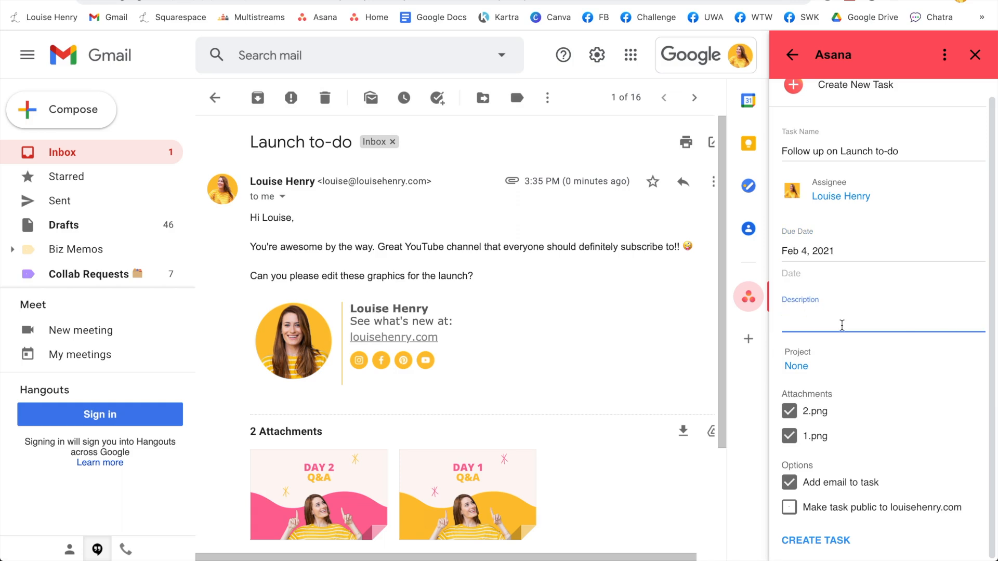
type("Add more details h")
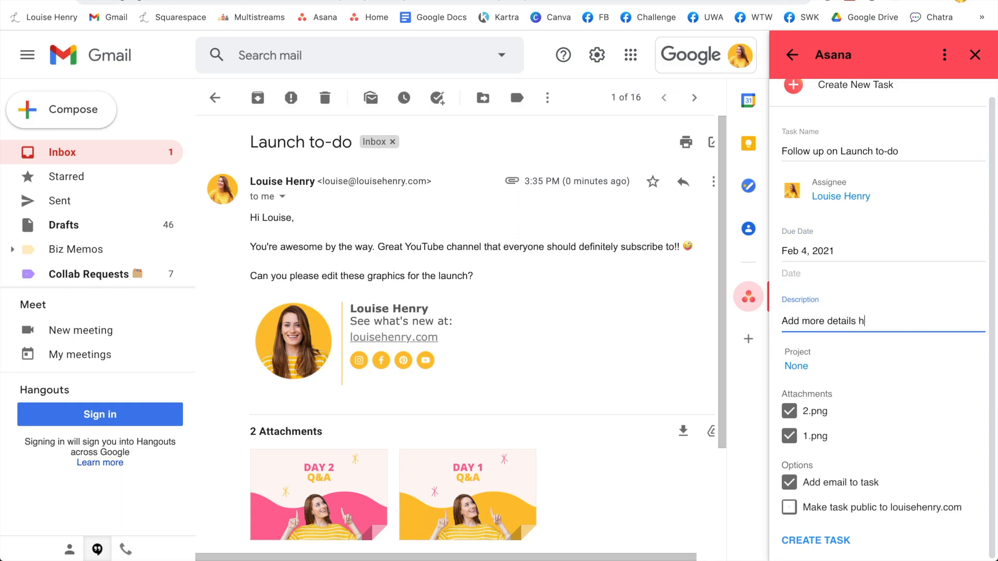
type("ere")
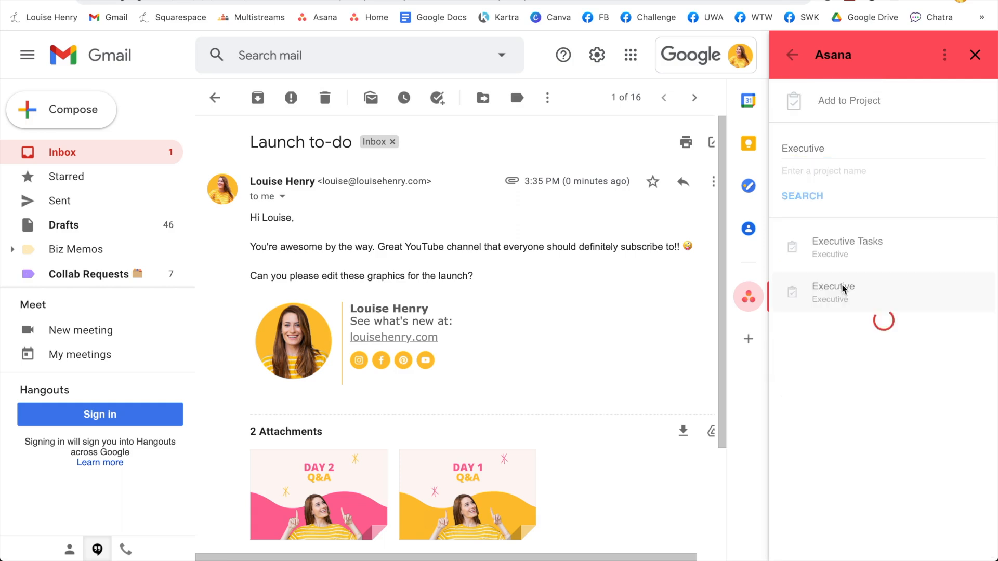
left_click(833, 286)
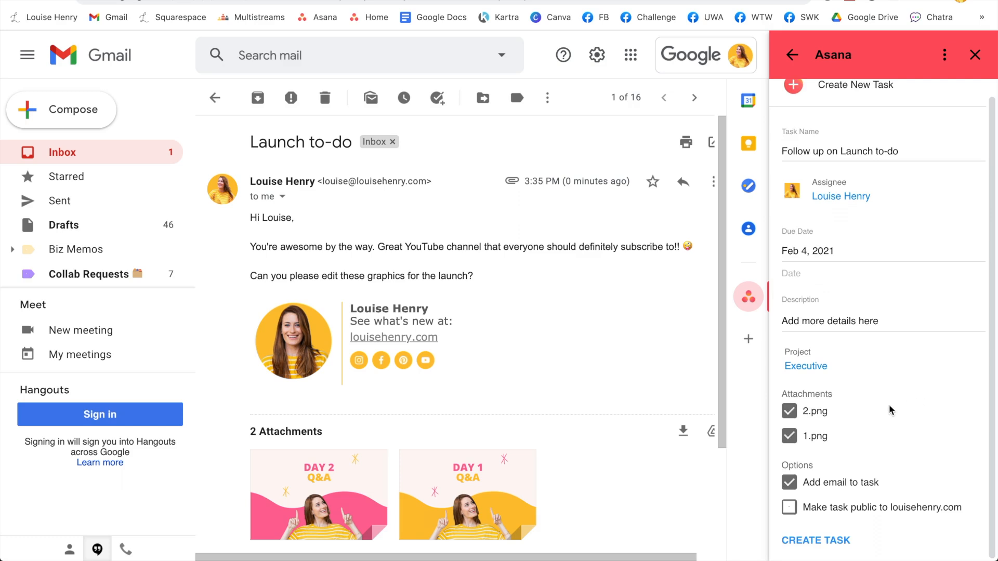
mouse_move(843, 443)
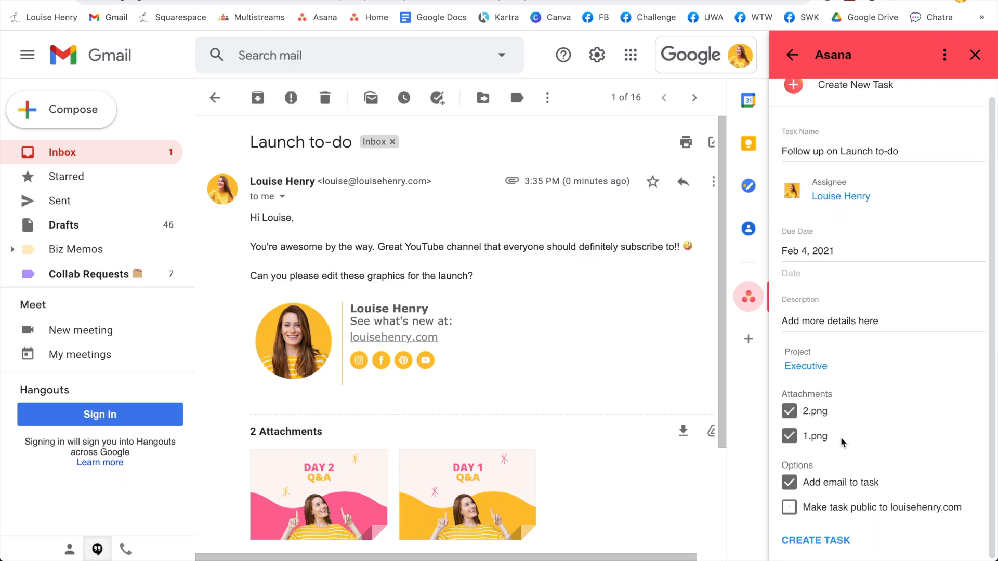
mouse_move(901, 488)
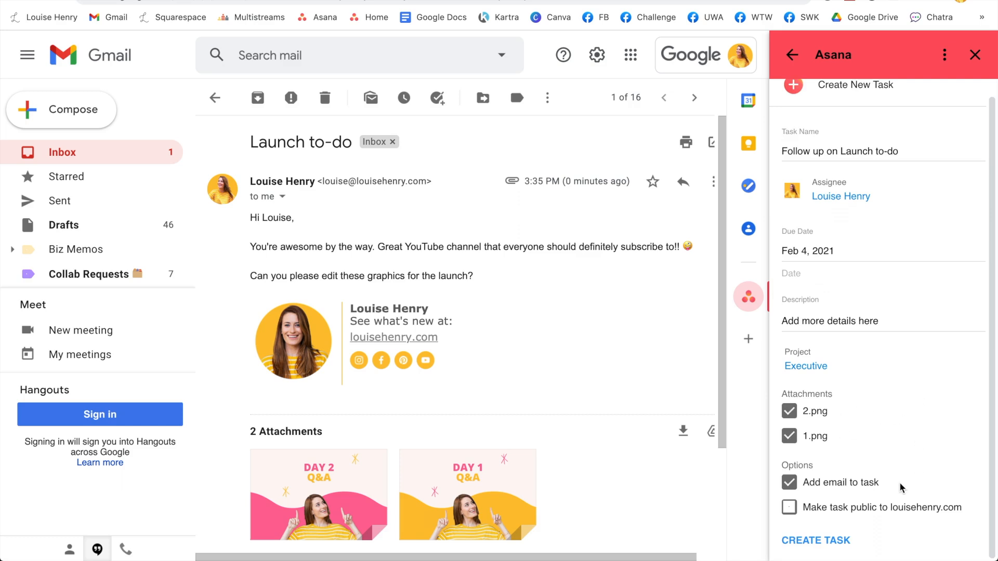
mouse_move(904, 490)
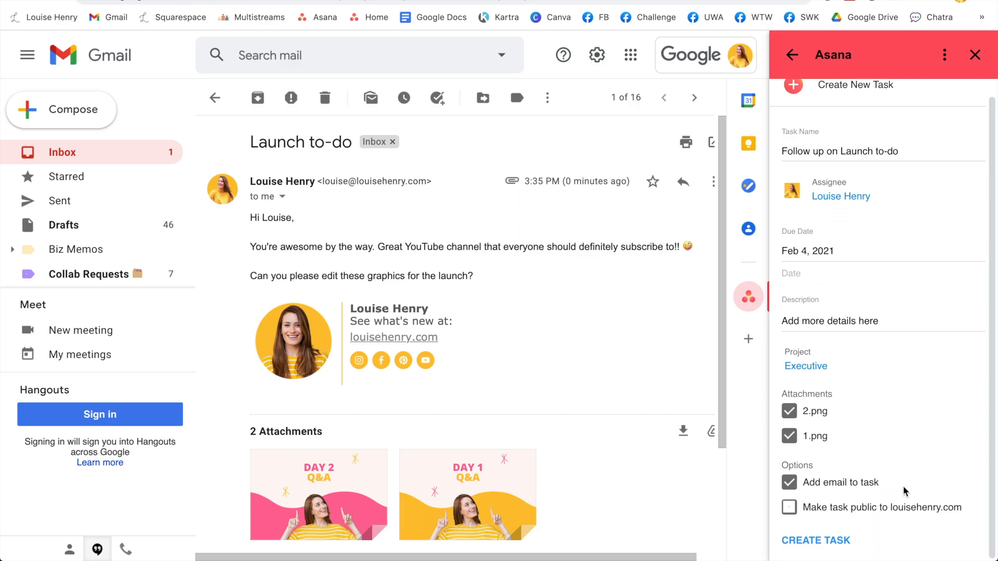
mouse_move(804, 545)
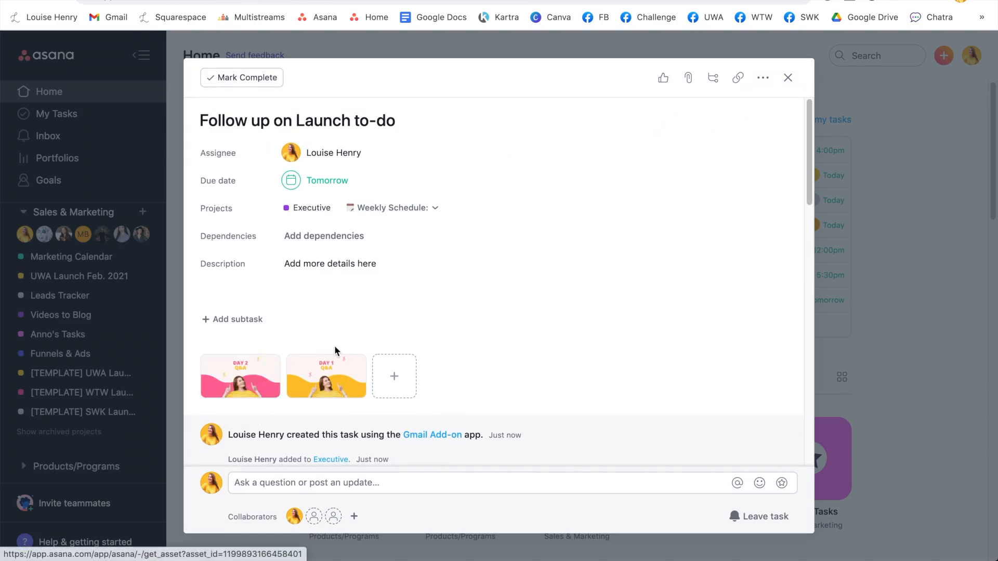
mouse_move(516, 401)
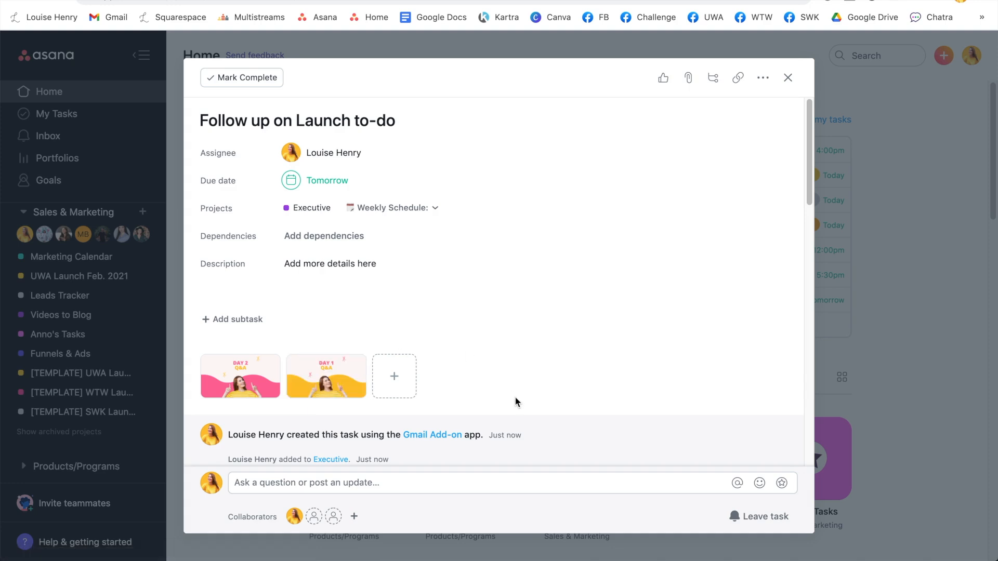
- Scroll the task's activity to see the email and both graphics, then show Test Project's list
scroll("down", 3)
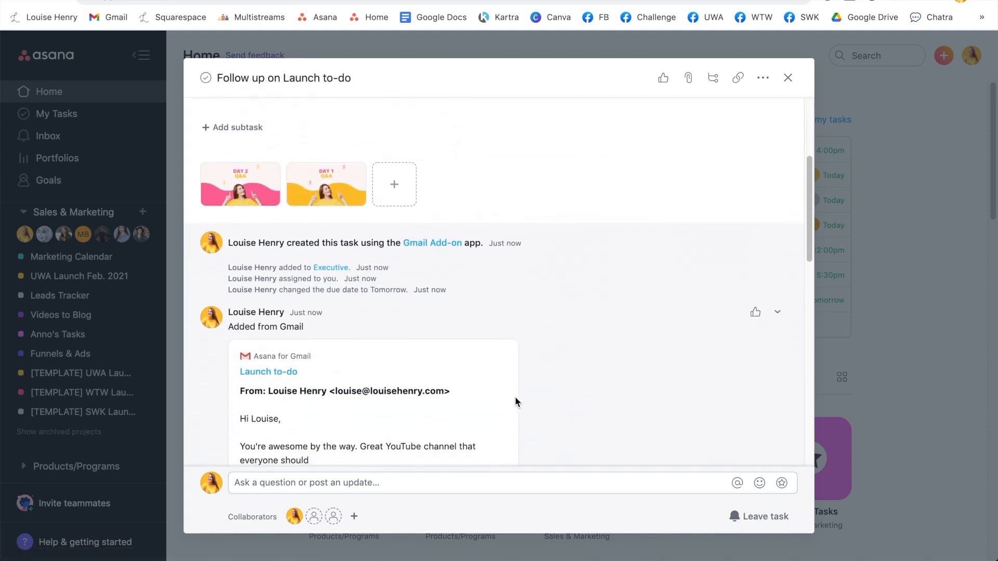
scroll("down", 3)
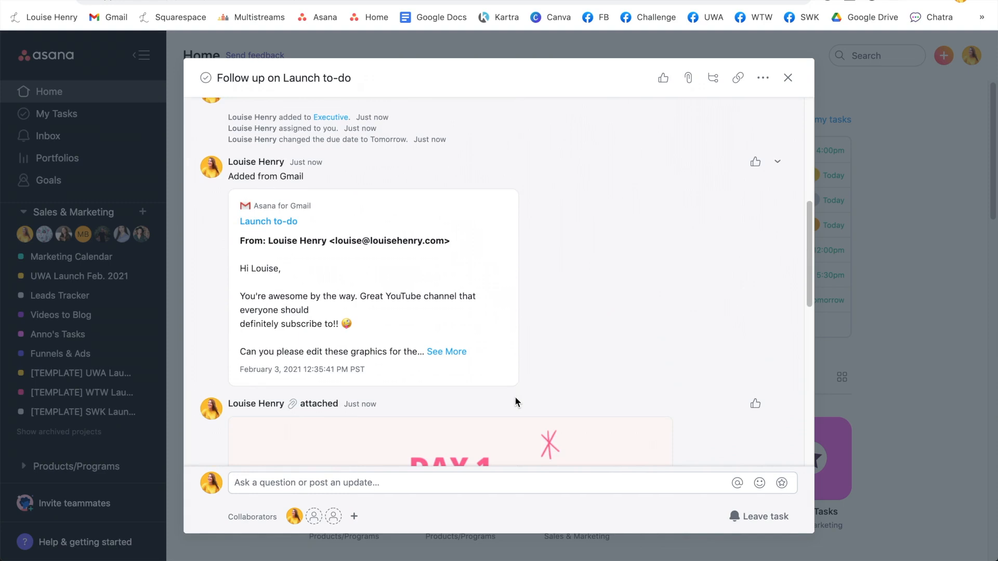
left_click(788, 77)
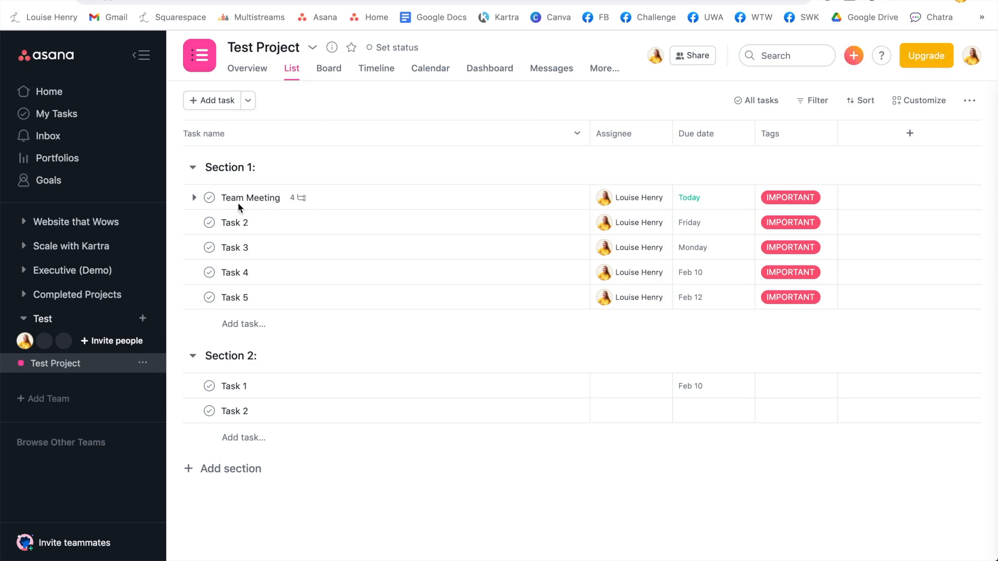
mouse_move(277, 210)
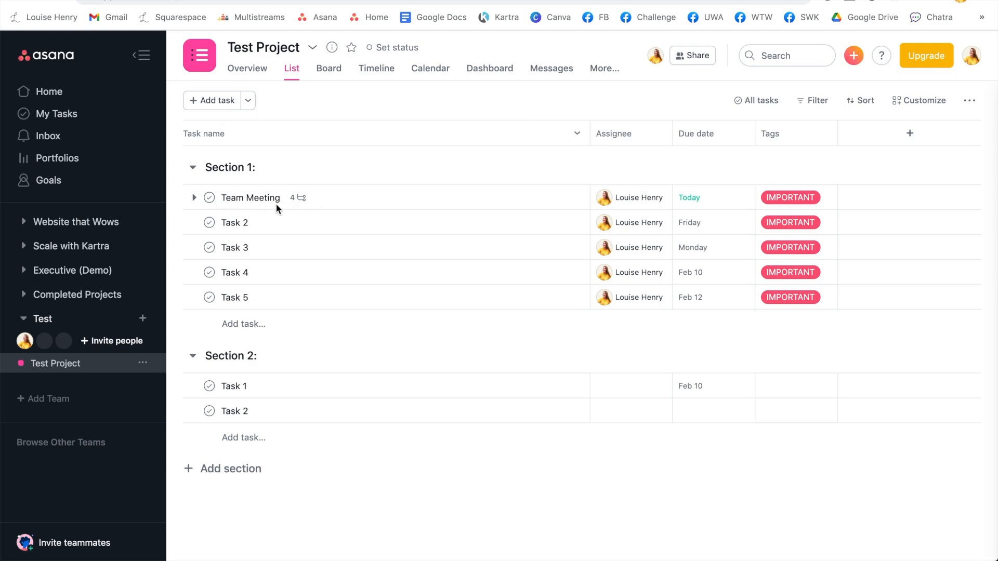
mouse_move(297, 210)
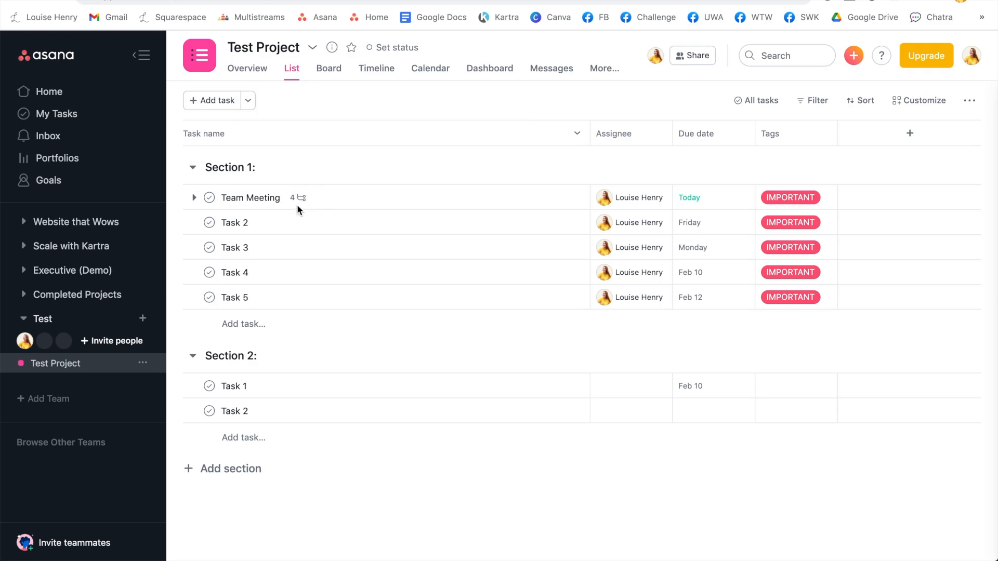
mouse_move(334, 204)
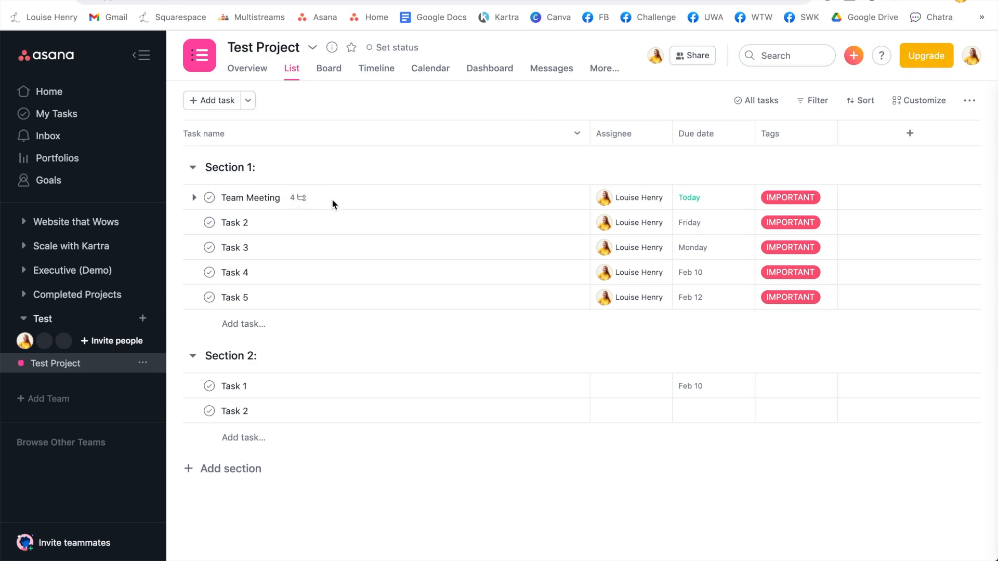
mouse_move(474, 202)
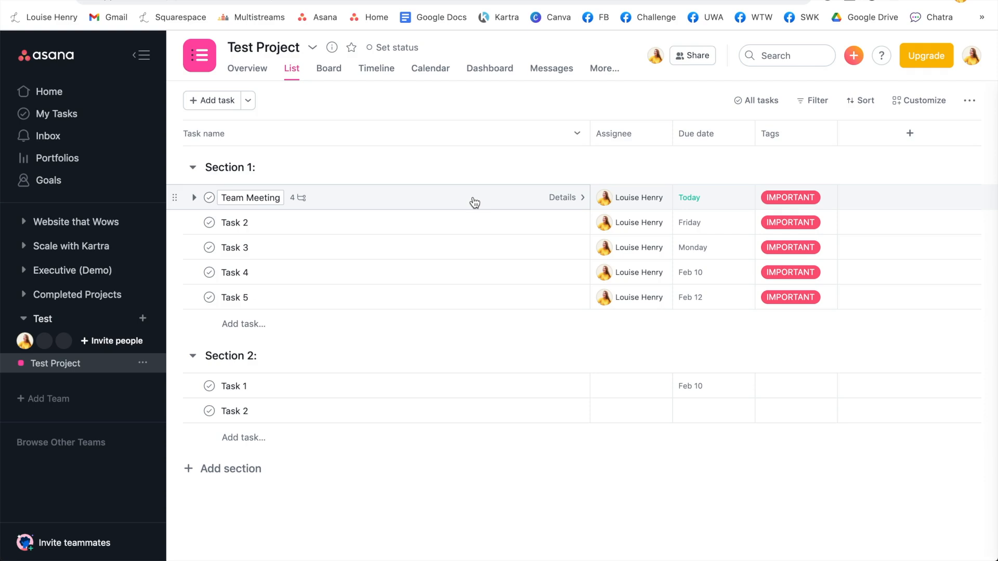
mouse_move(289, 210)
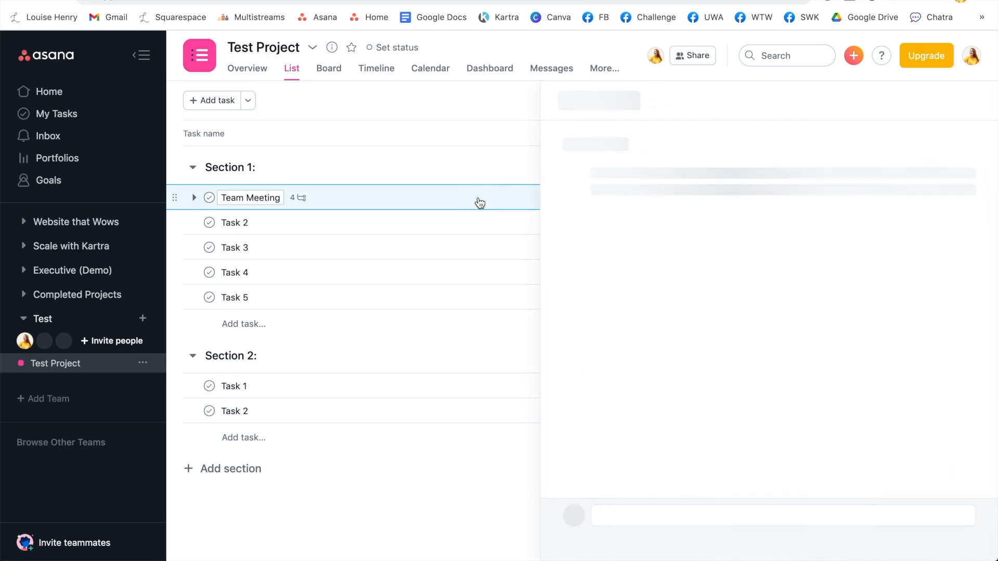
- Open Team Meeting, edit its description, then close the task details pane
left_click(250, 198)
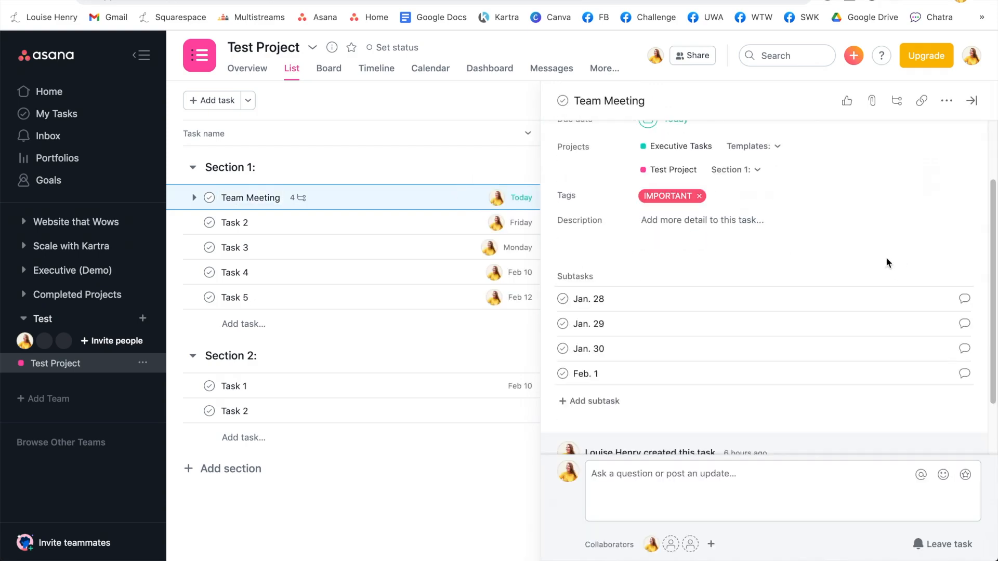
mouse_move(799, 300)
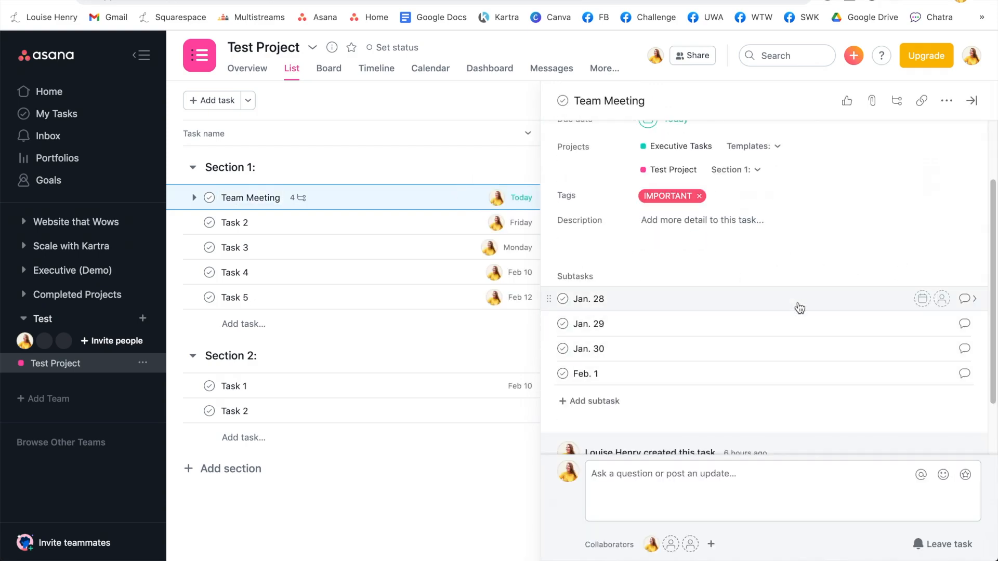
mouse_move(968, 299)
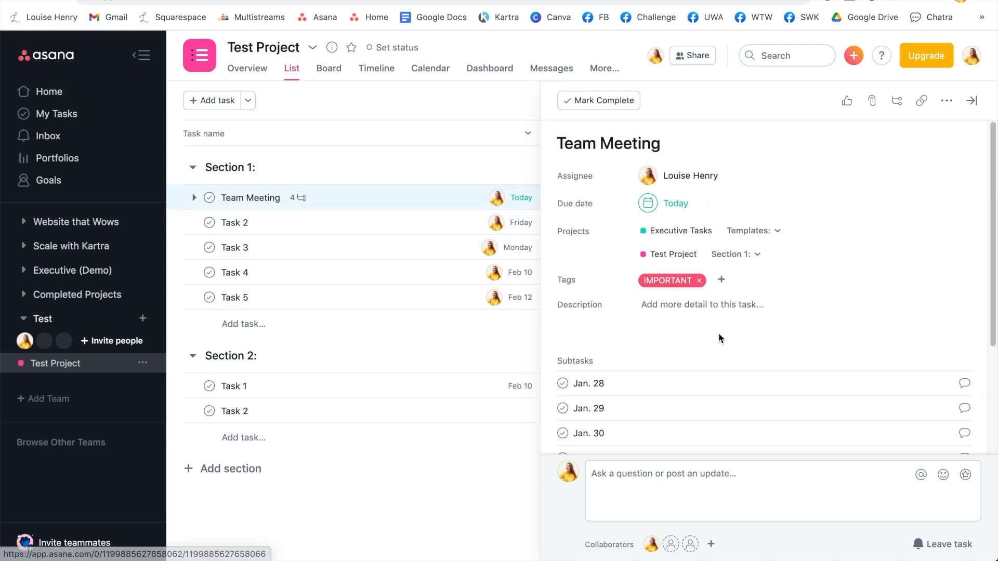
left_click(703, 304)
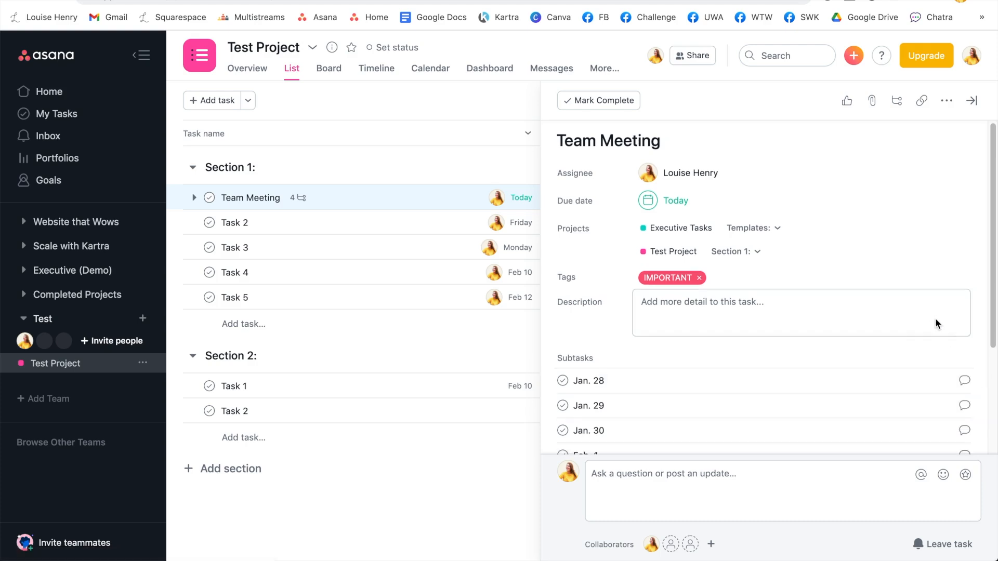
mouse_move(964, 380)
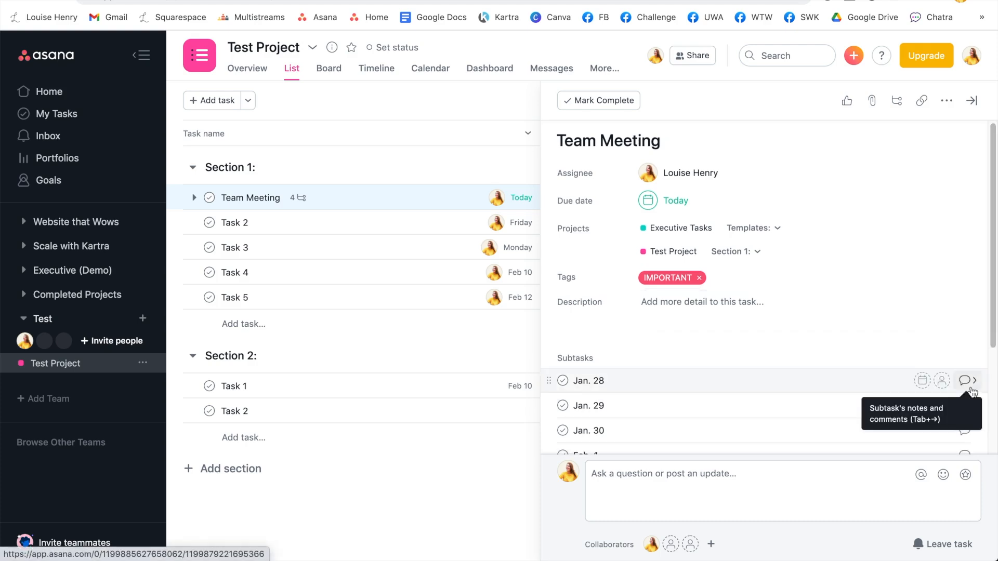
mouse_move(722, 150)
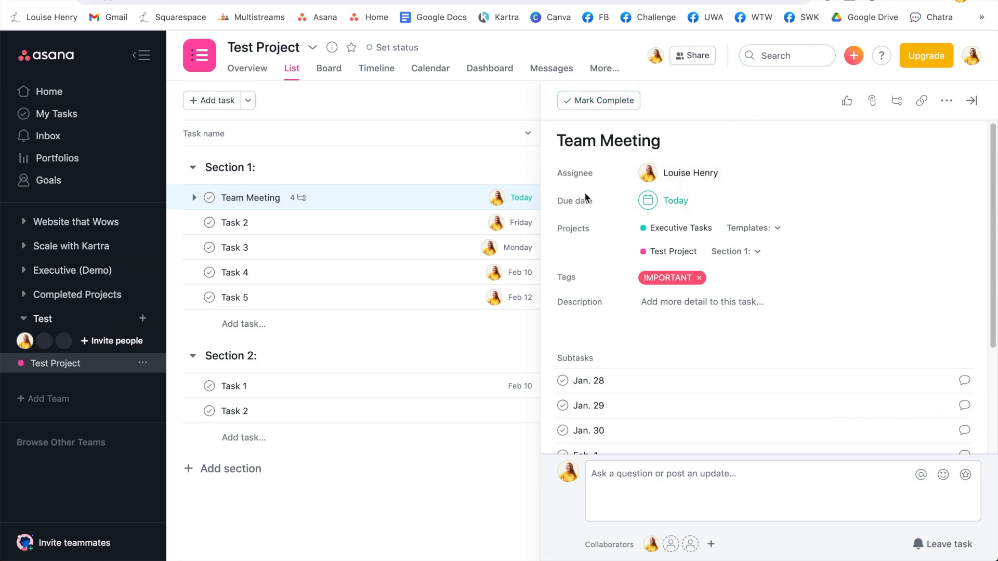
mouse_move(810, 405)
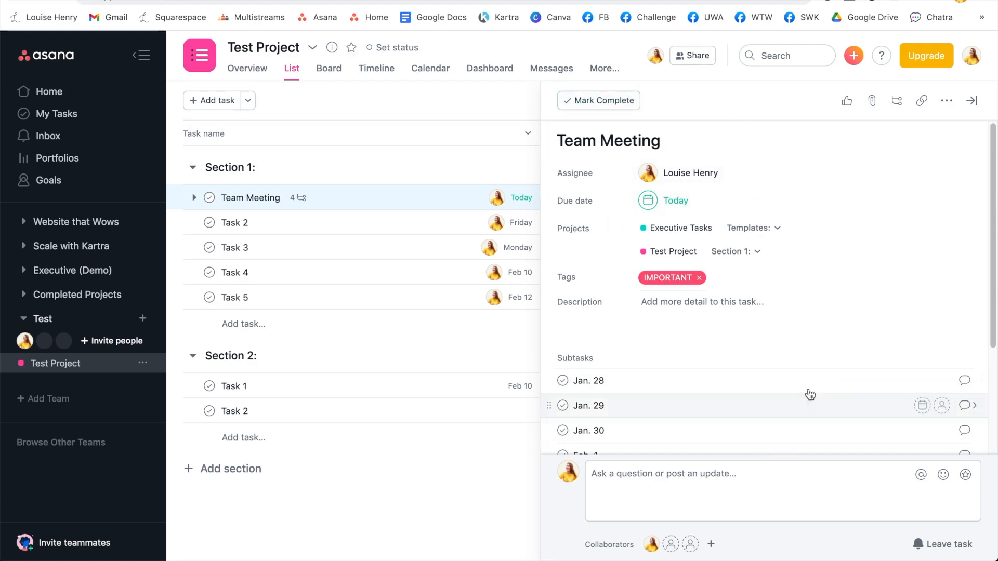
left_click(702, 301)
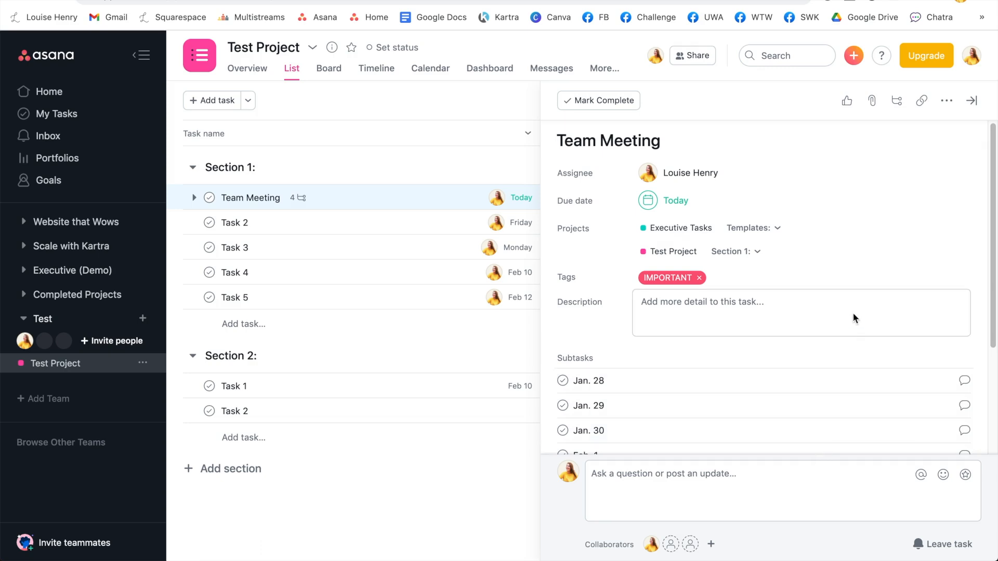
mouse_move(858, 320)
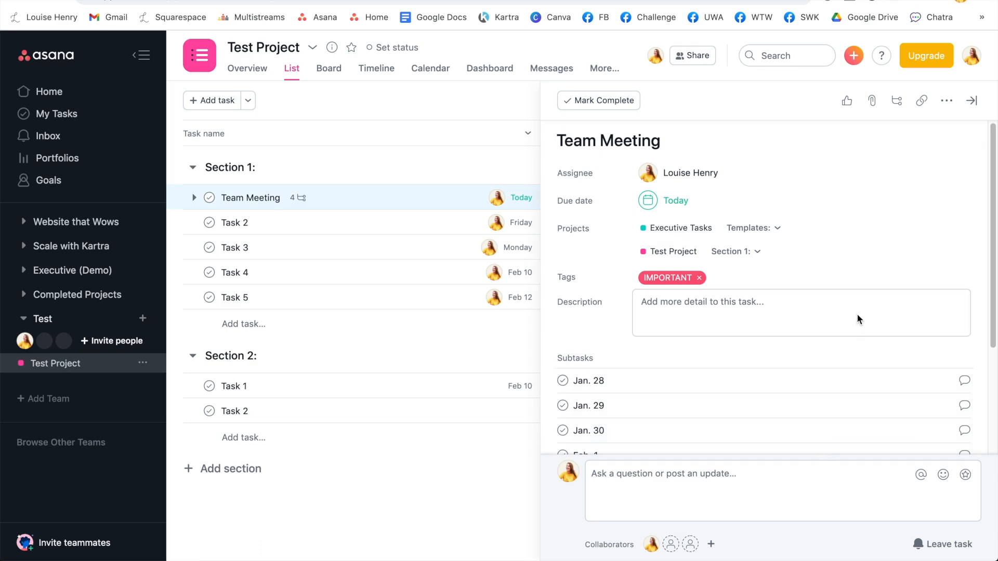
mouse_move(966, 380)
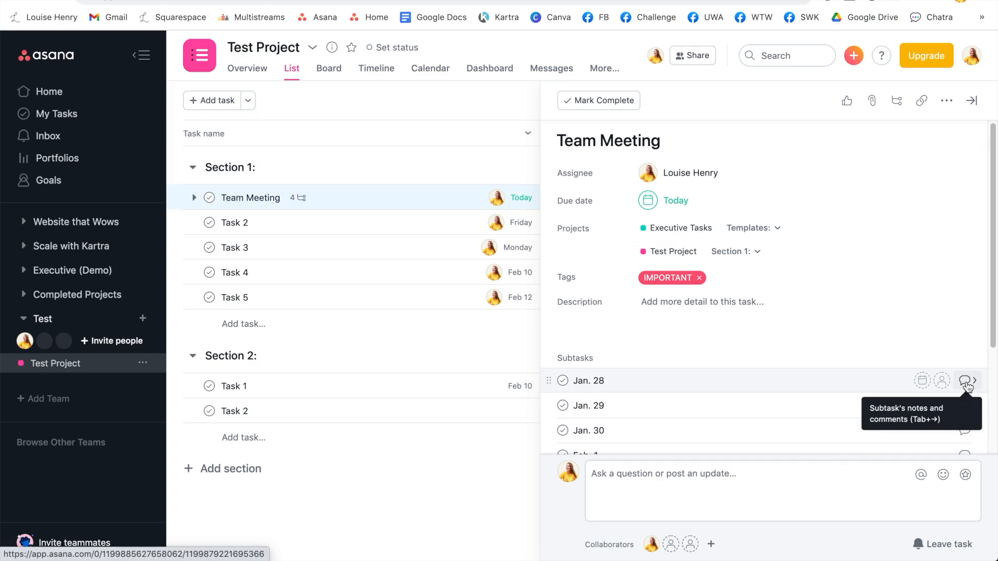
left_click(971, 101)
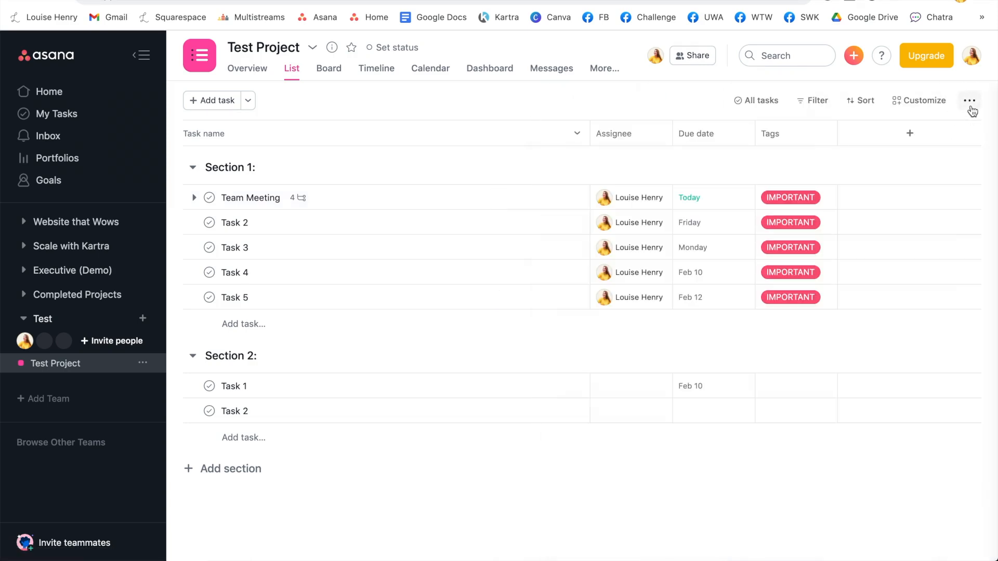
mouse_move(309, 79)
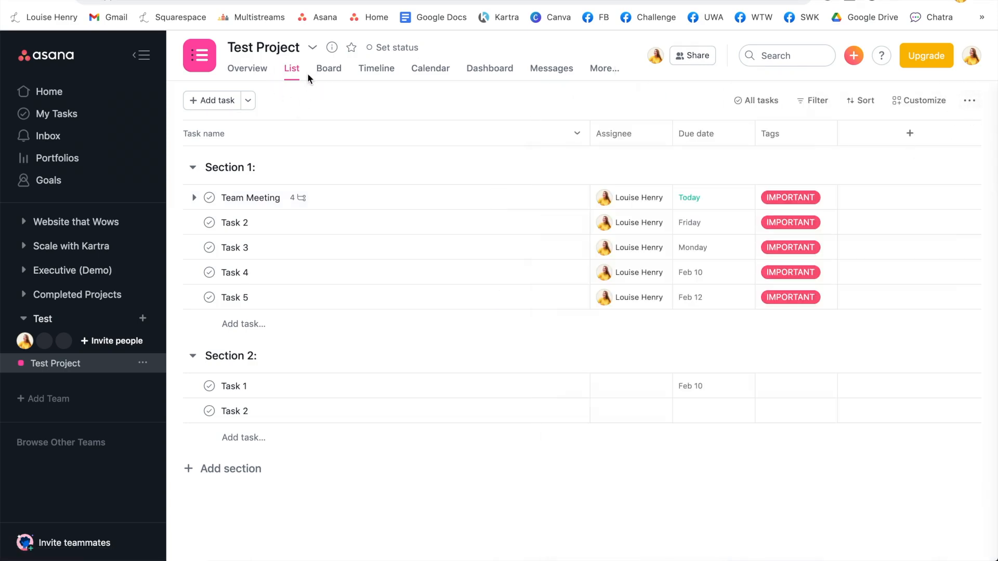
mouse_move(193, 204)
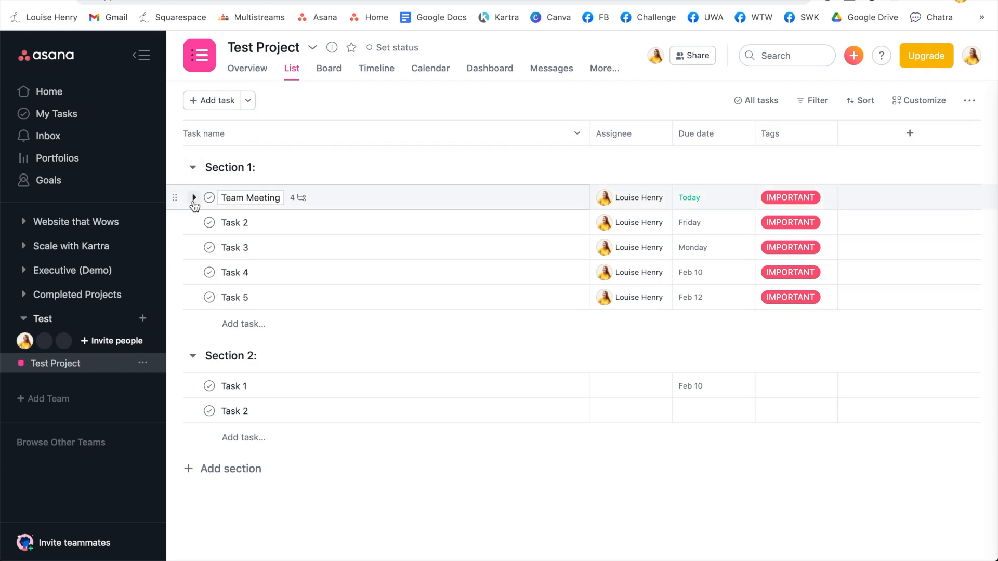
- Expand Team Meeting's four dated subtasks, step through their notes from Jan. 28, then open Task 2
left_click(194, 198)
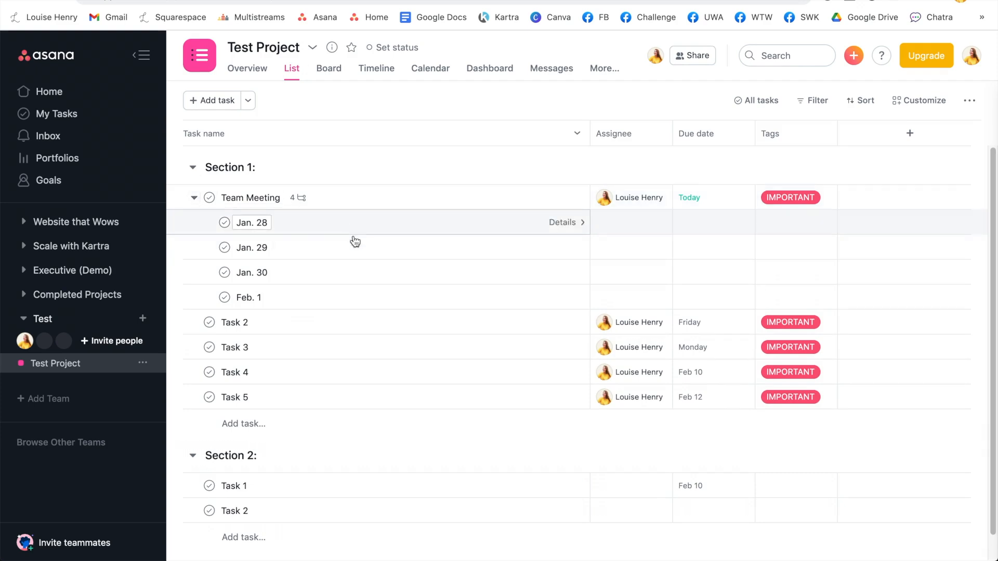
mouse_move(396, 229)
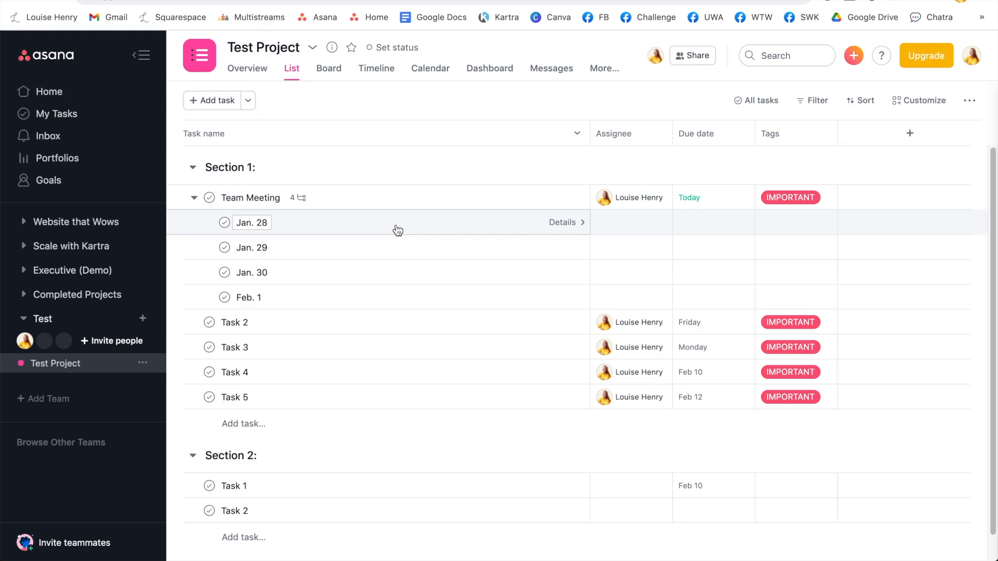
left_click(563, 222)
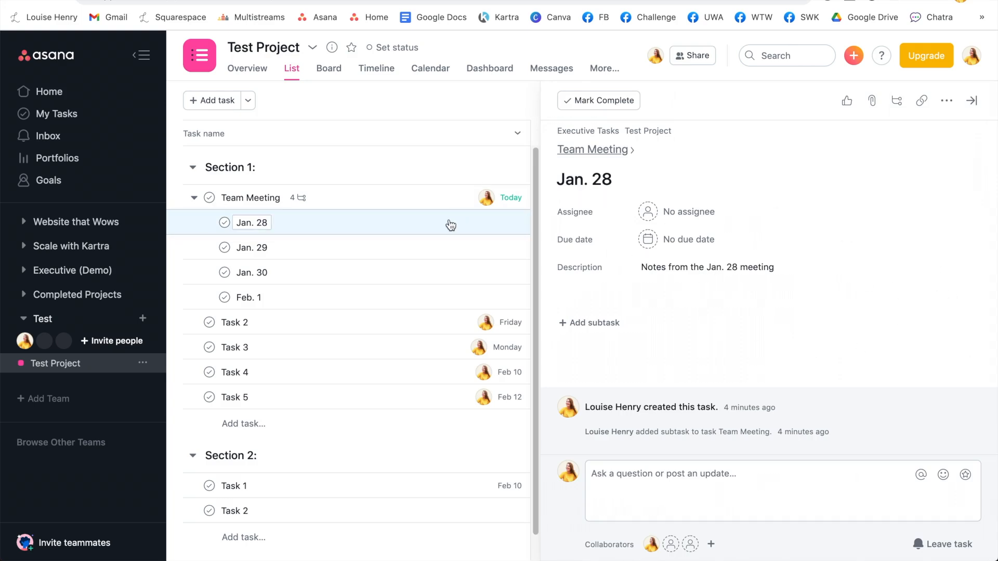
left_click(251, 247)
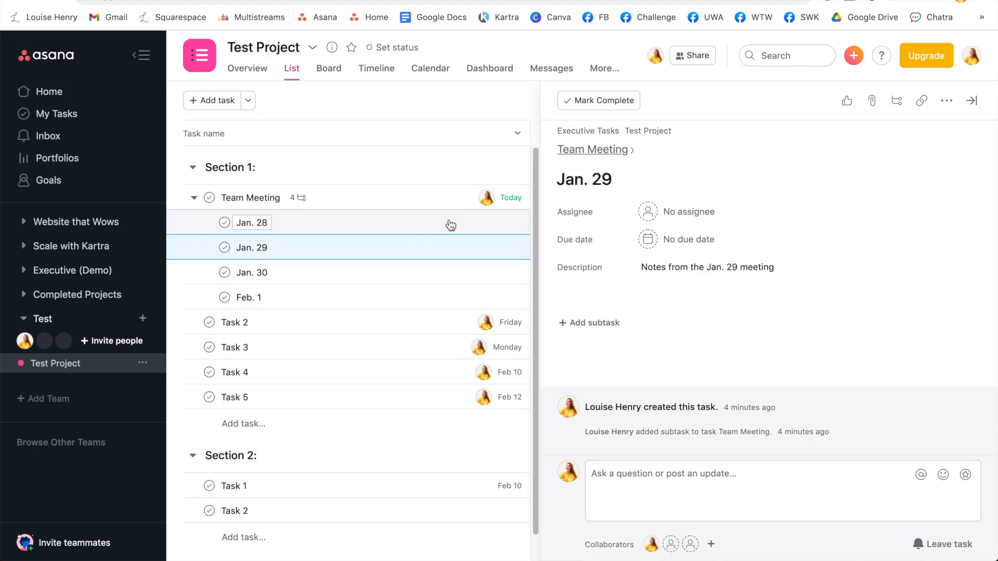
left_click(245, 297)
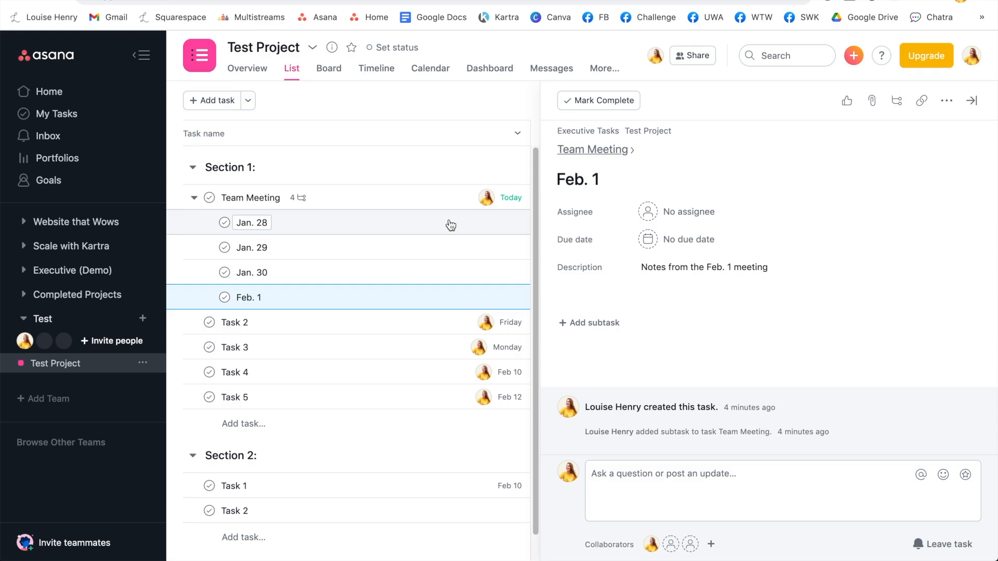
left_click(234, 323)
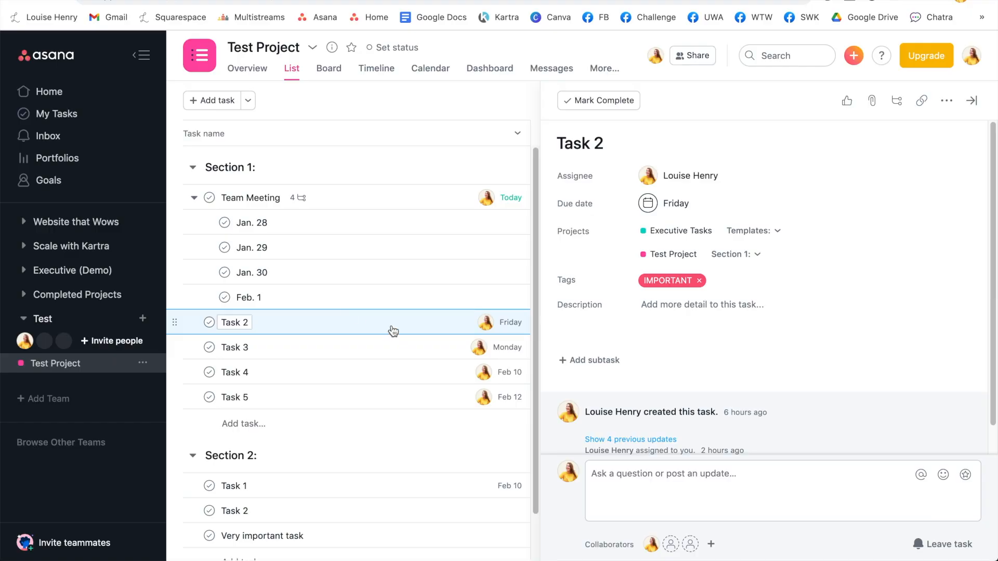
mouse_move(297, 328)
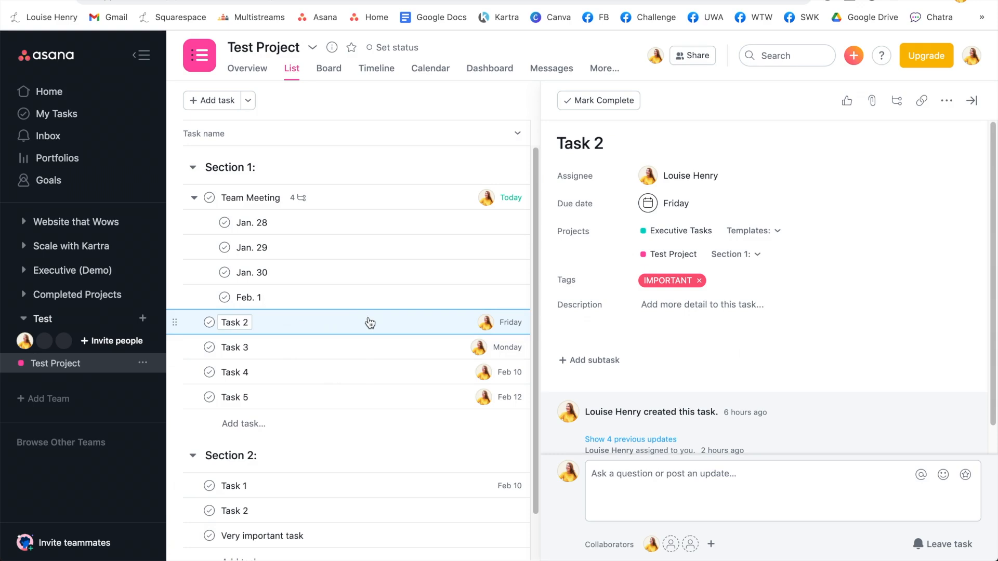
left_click(702, 304)
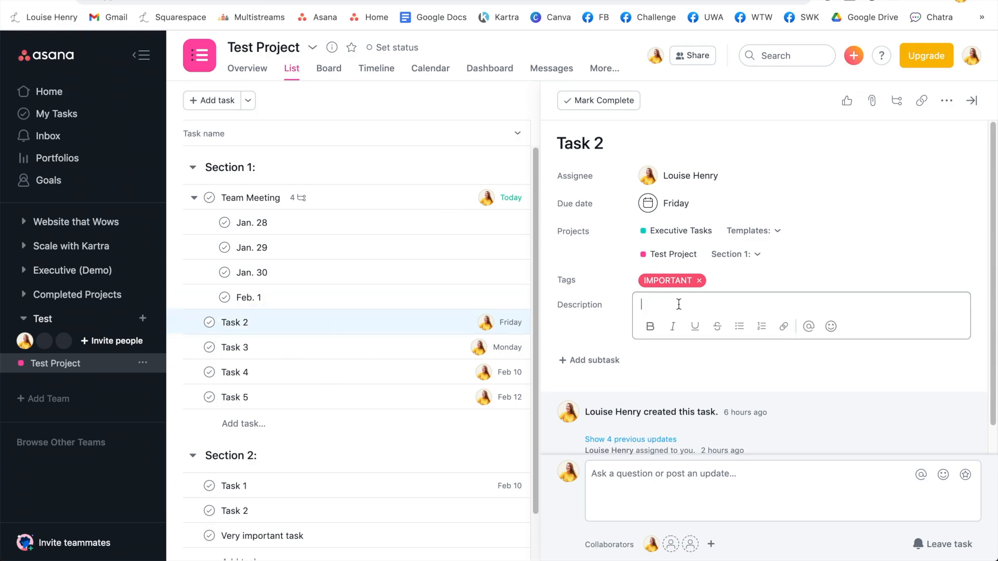
type("@")
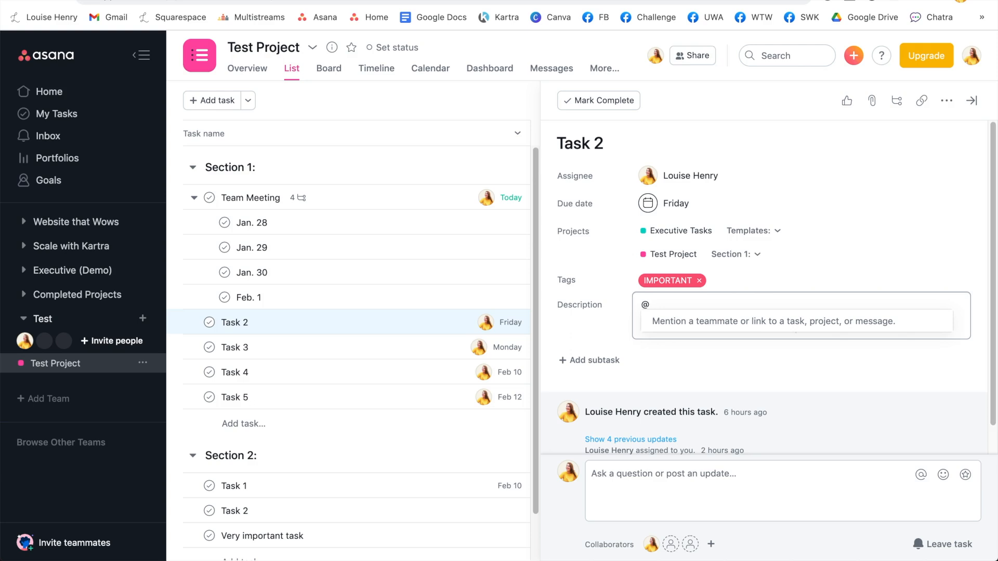
type("Very")
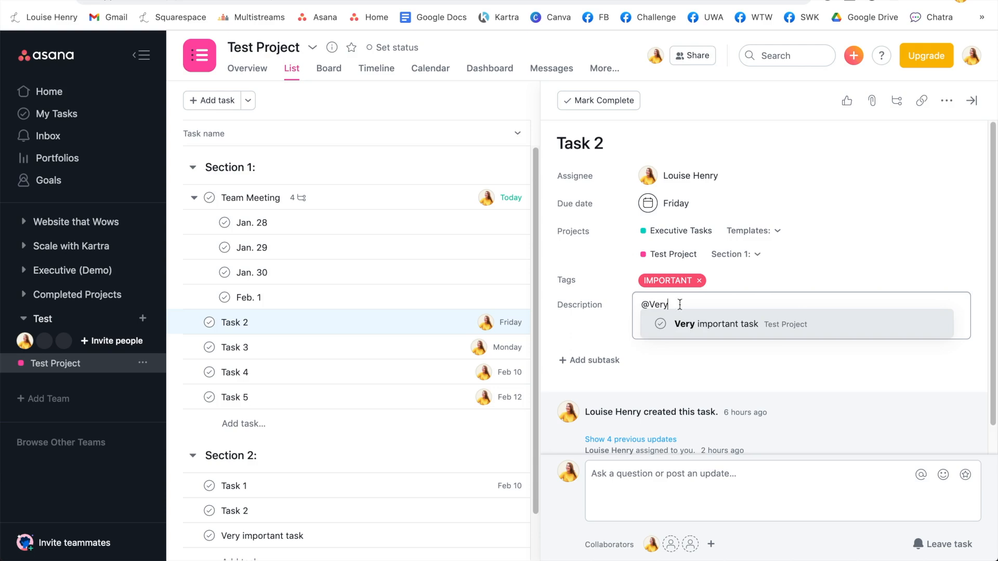
mouse_move(776, 329)
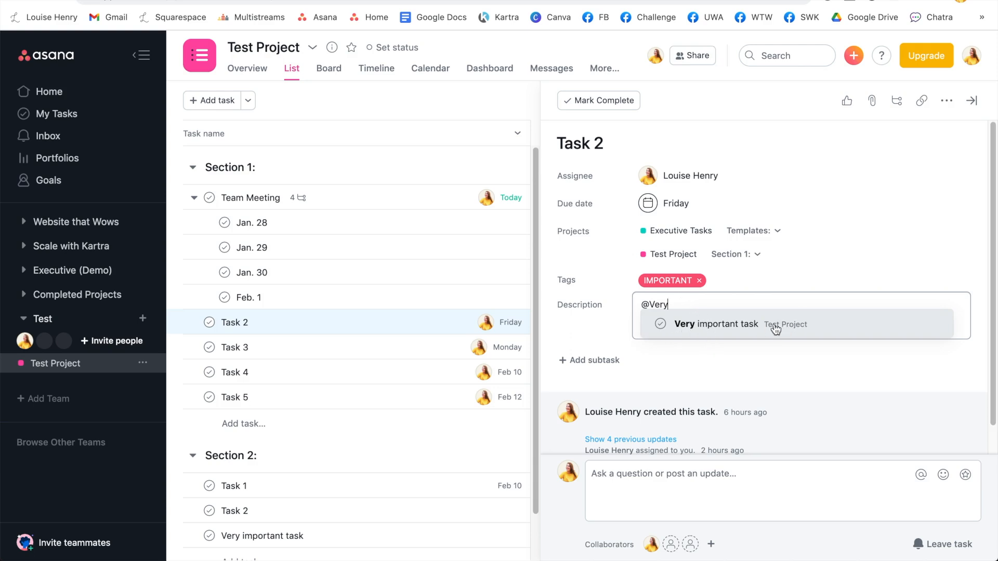
mouse_move(788, 333)
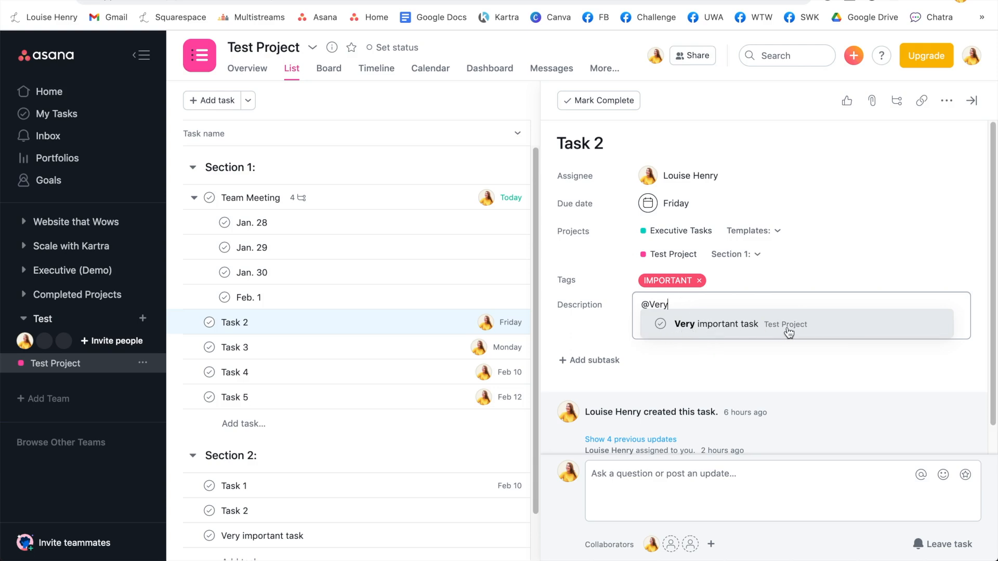
mouse_move(764, 329)
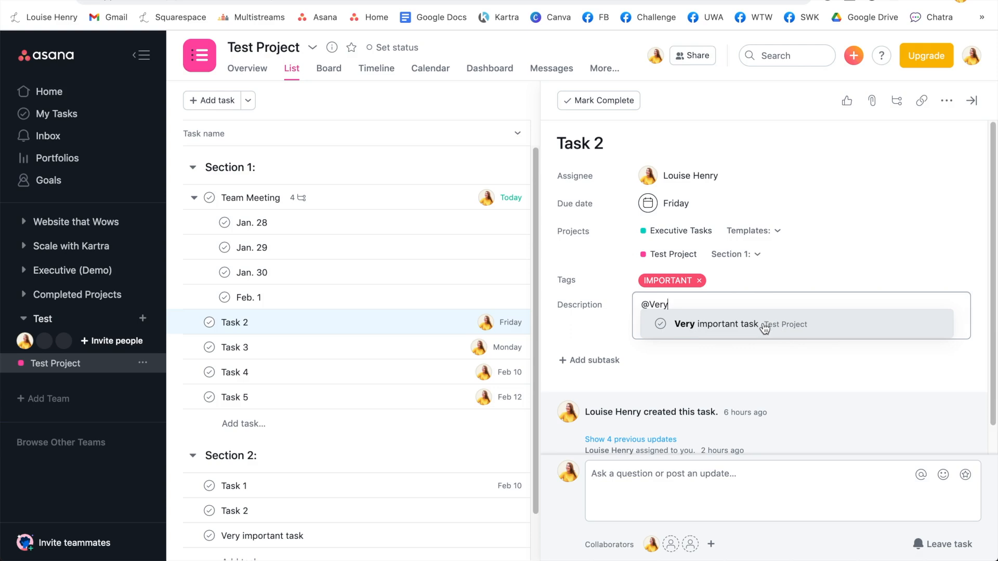
left_click(717, 324)
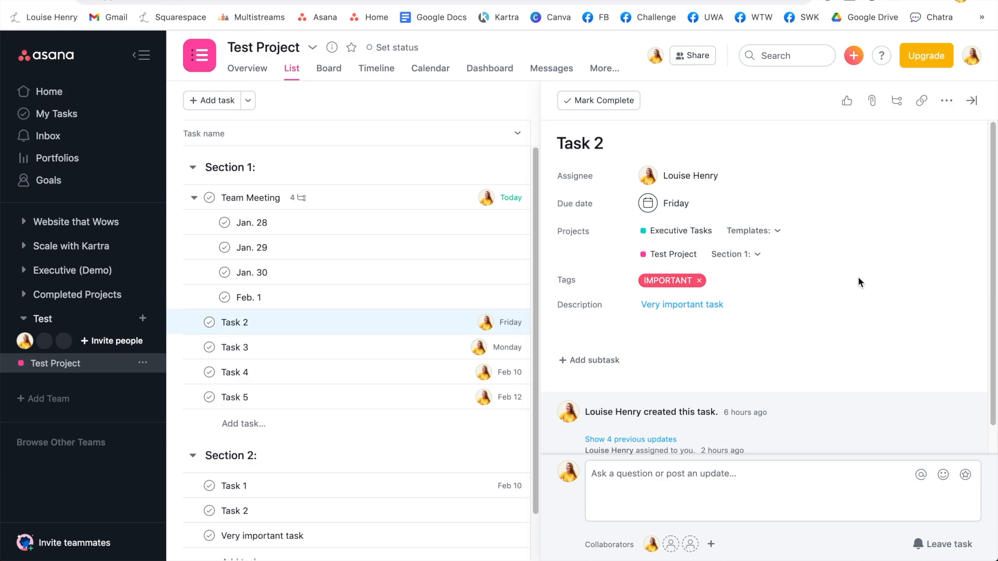
left_click(272, 536)
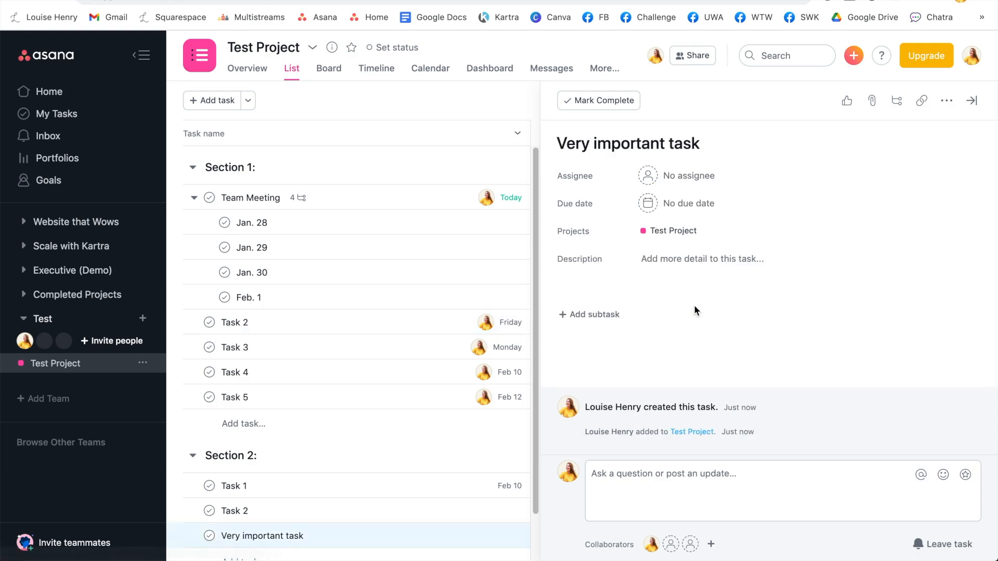
left_click(695, 231)
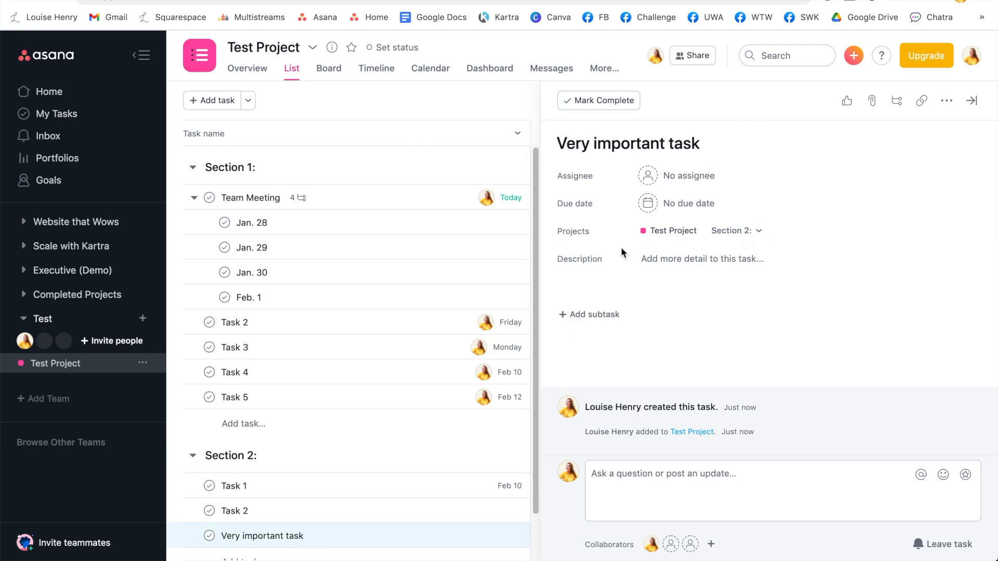